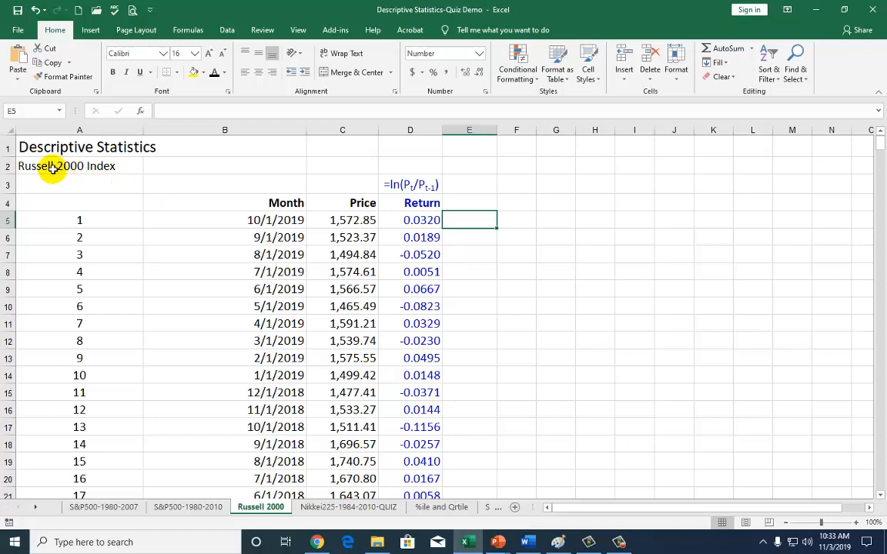
Step: Enter =LN(C5/C6) in E5 for the October over September 2019 return, 0.0320
left_click(67, 167)
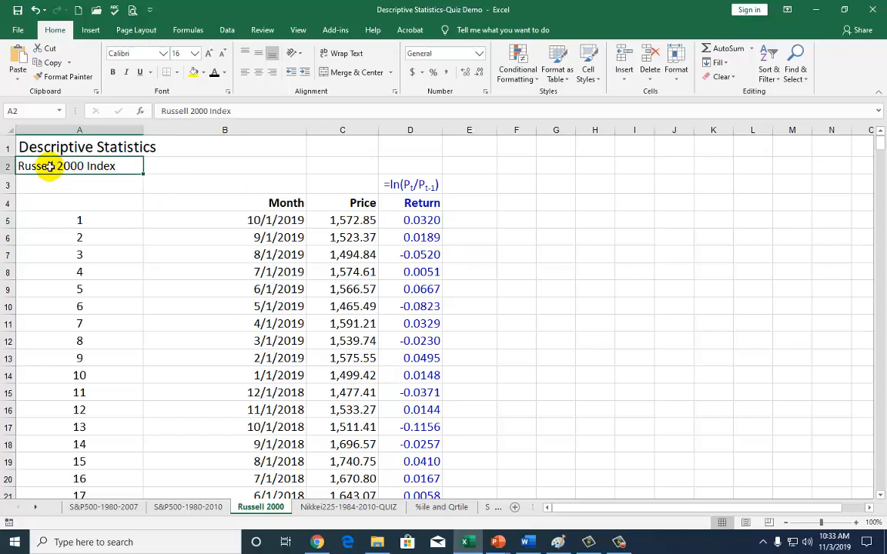
mouse_move(302, 169)
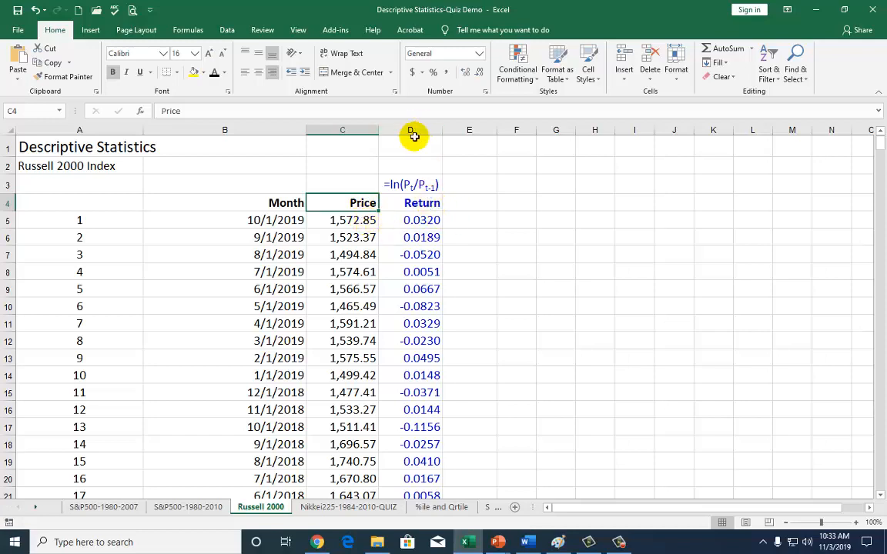
left_click(410, 129)
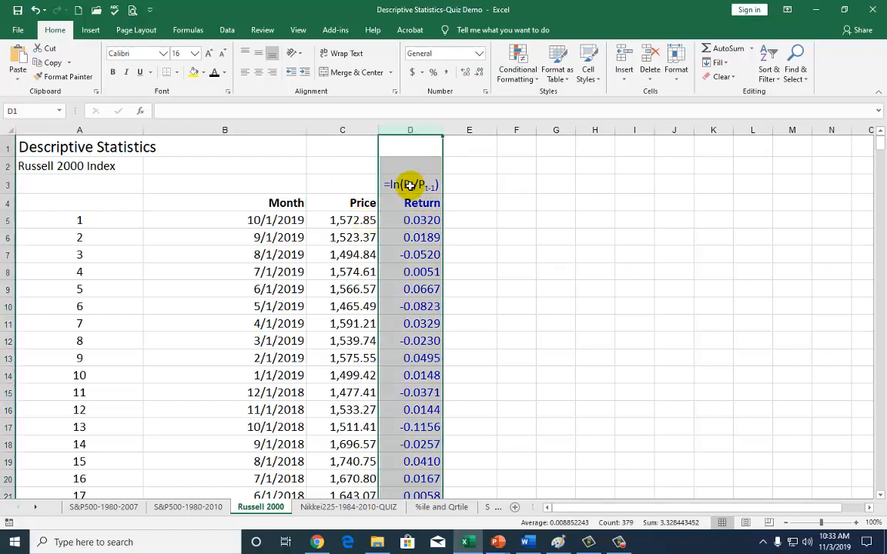
left_click(468, 219)
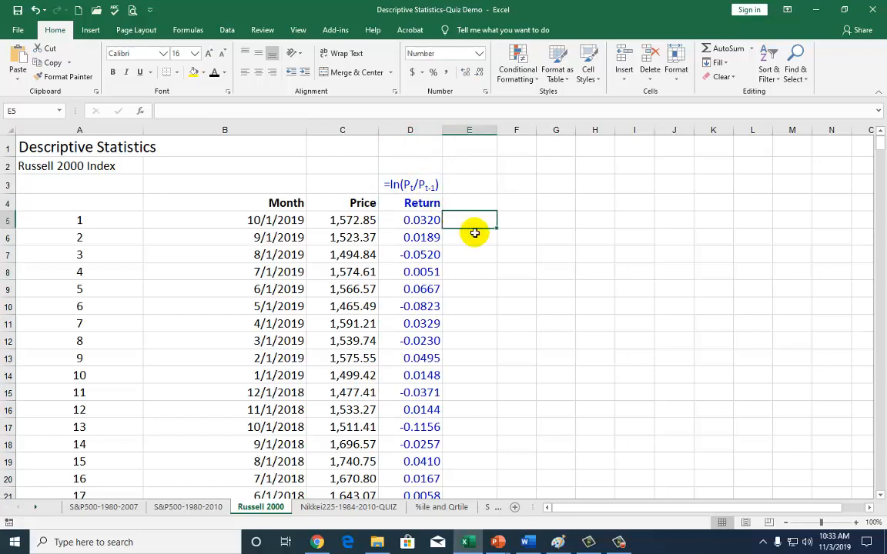
type("=ln")
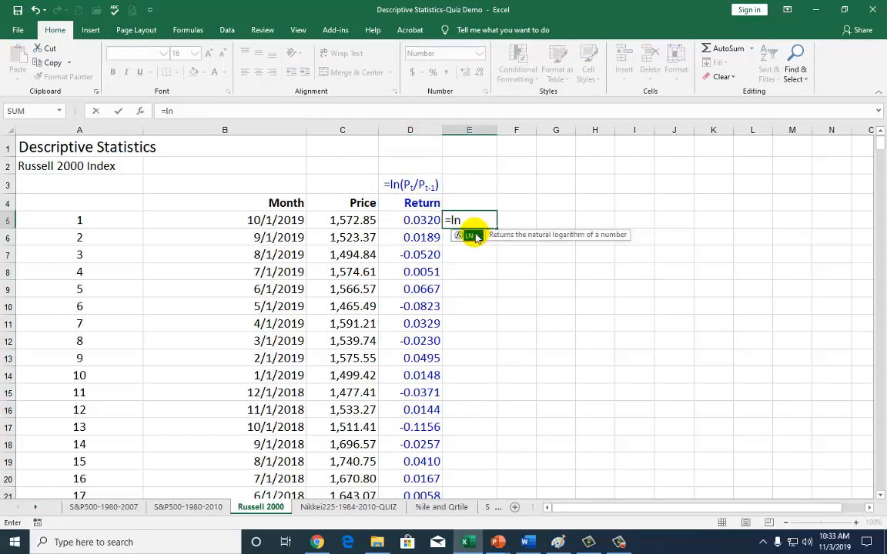
mouse_move(481, 298)
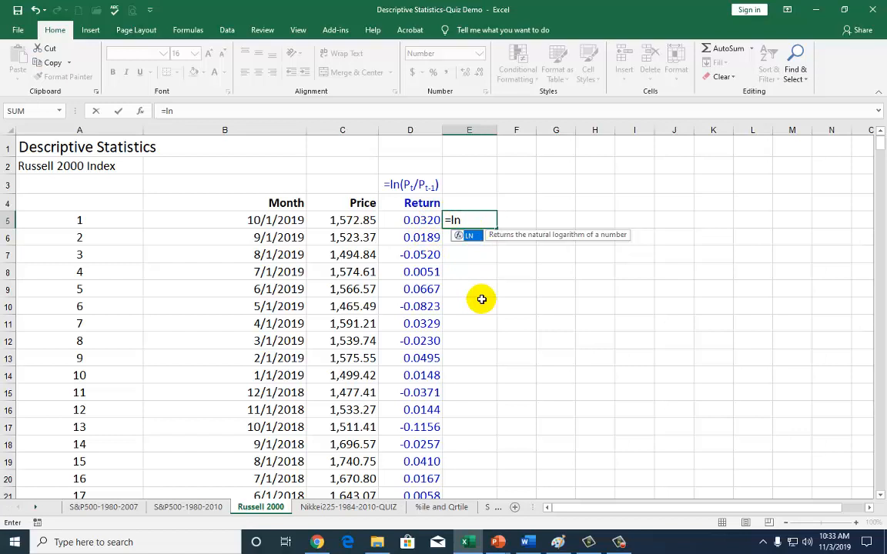
type("(")
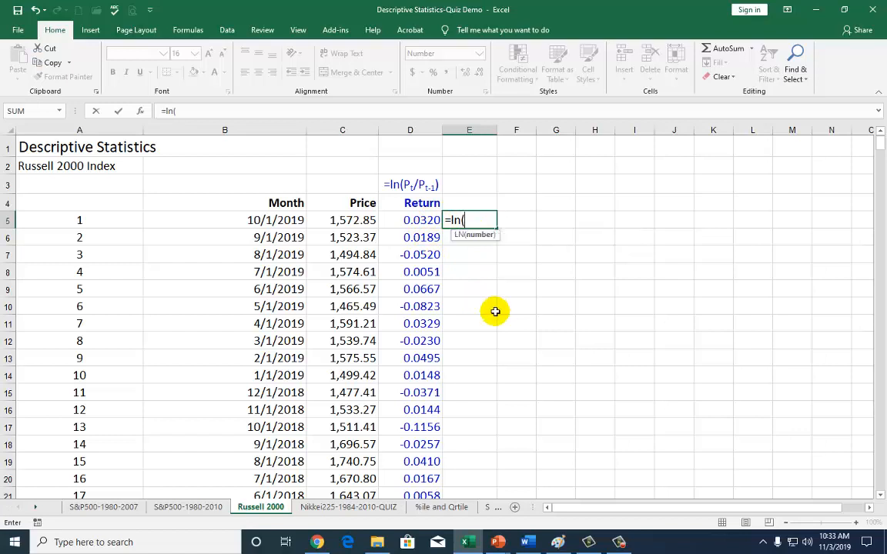
mouse_move(410, 191)
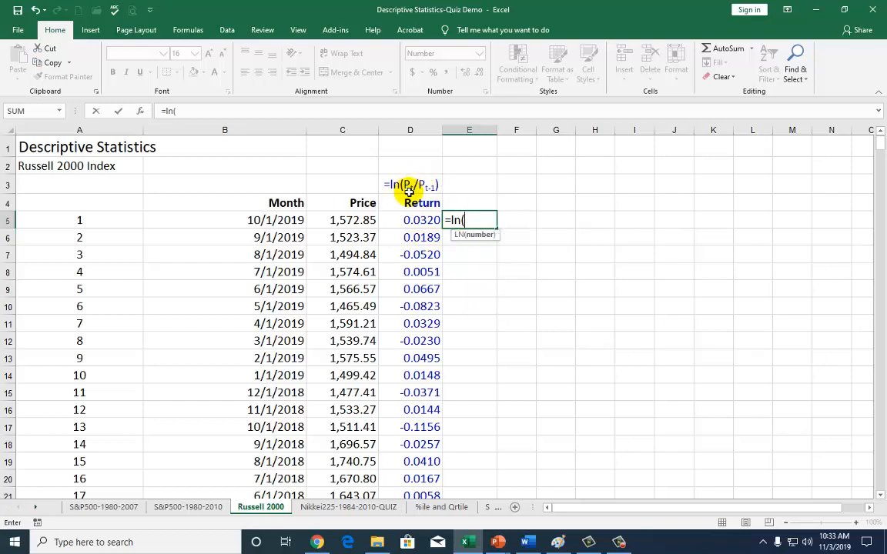
left_click(342, 219)
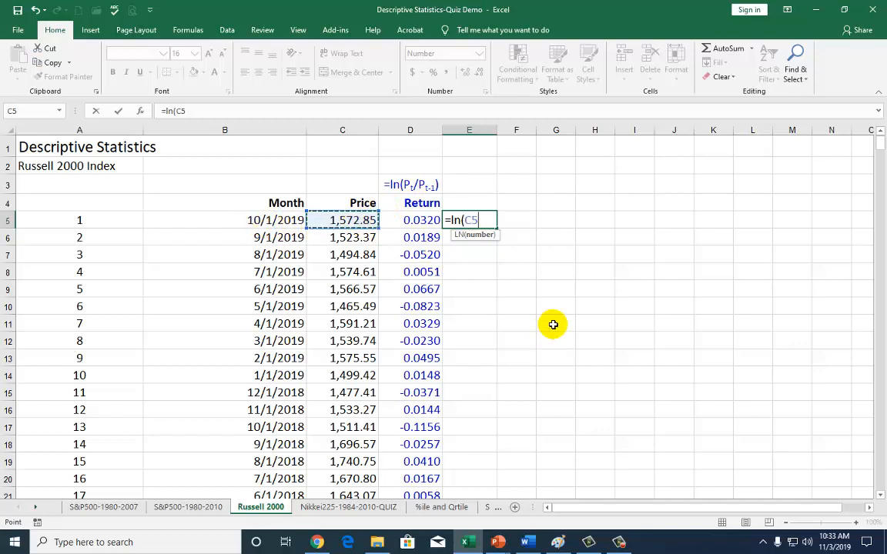
type("/")
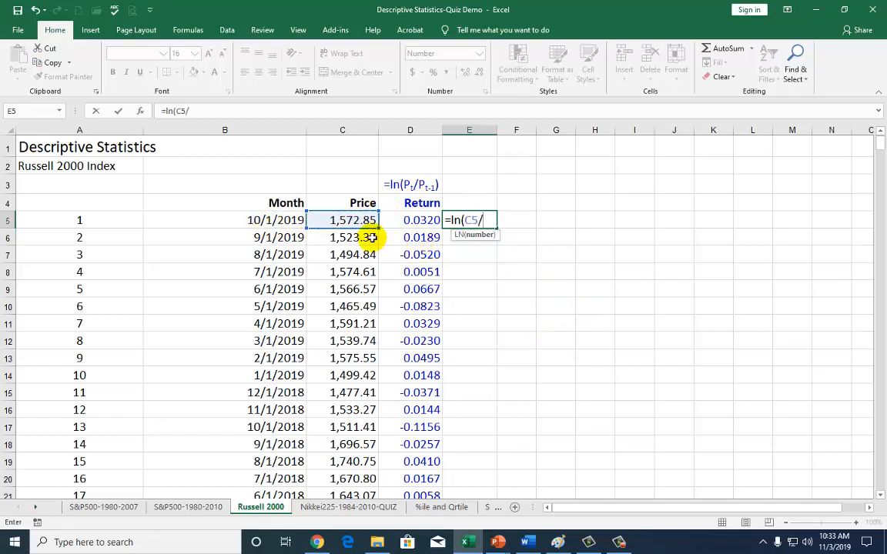
left_click(342, 238)
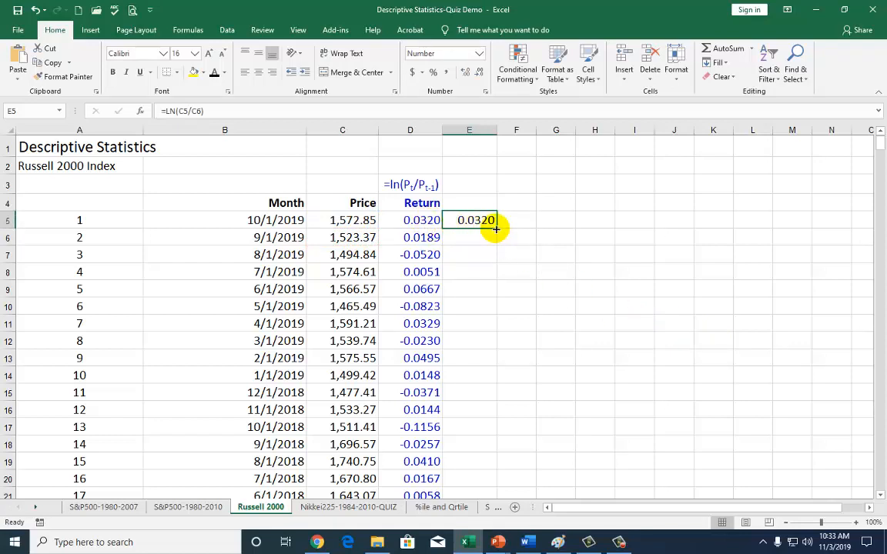
left_click_drag(496, 228, 484, 493)
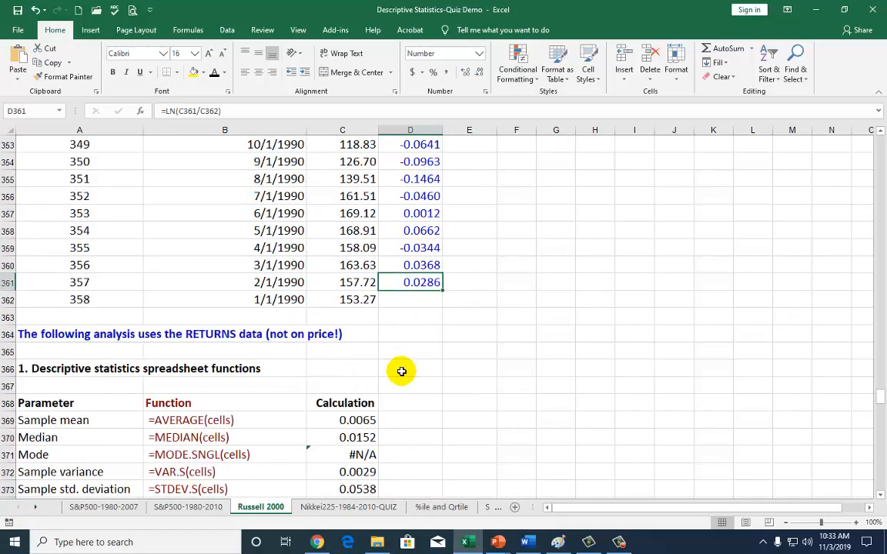
scroll("down", 3)
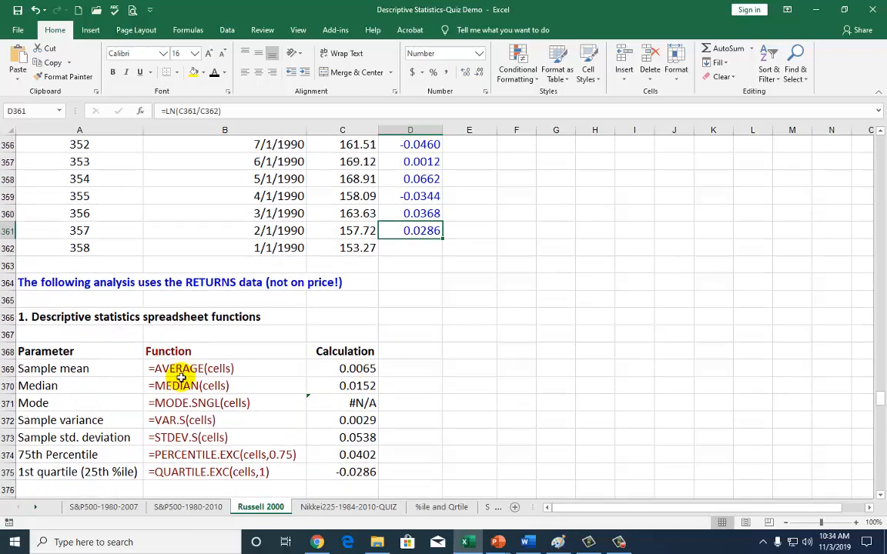
mouse_move(200, 472)
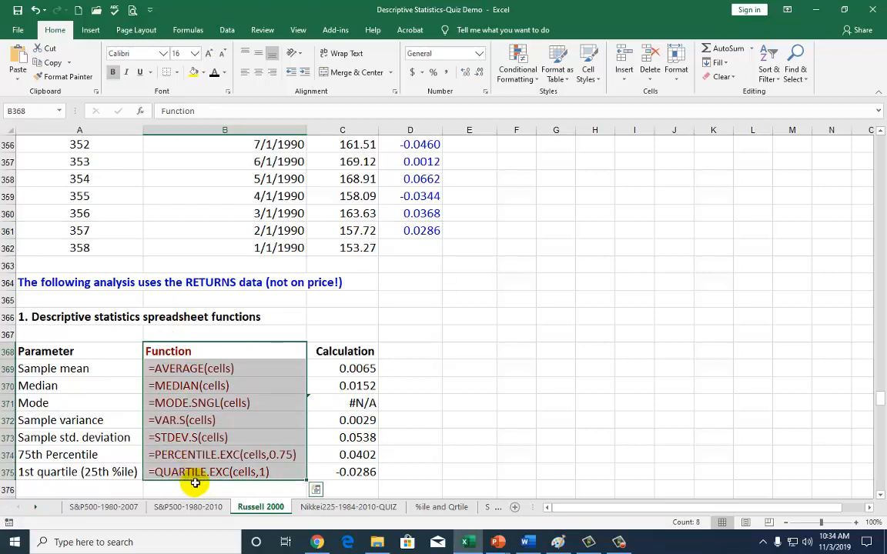
mouse_move(80, 369)
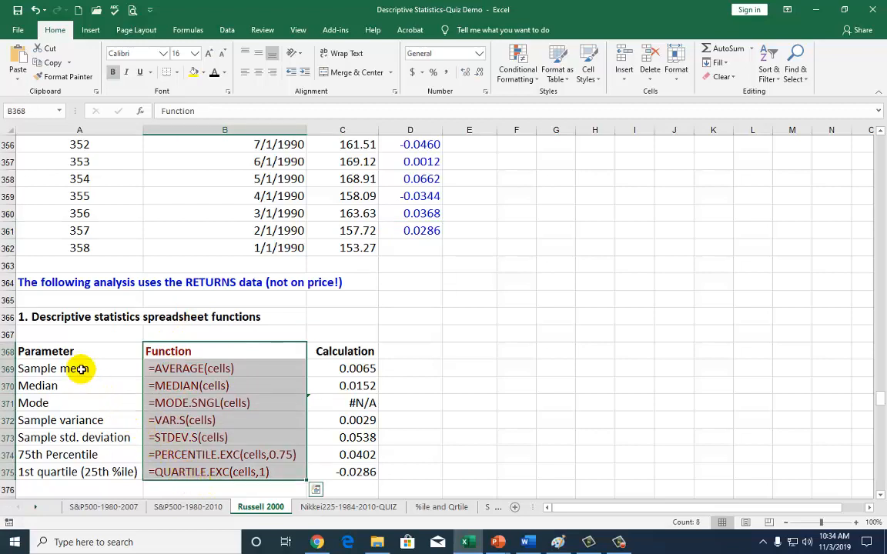
left_click(54, 368)
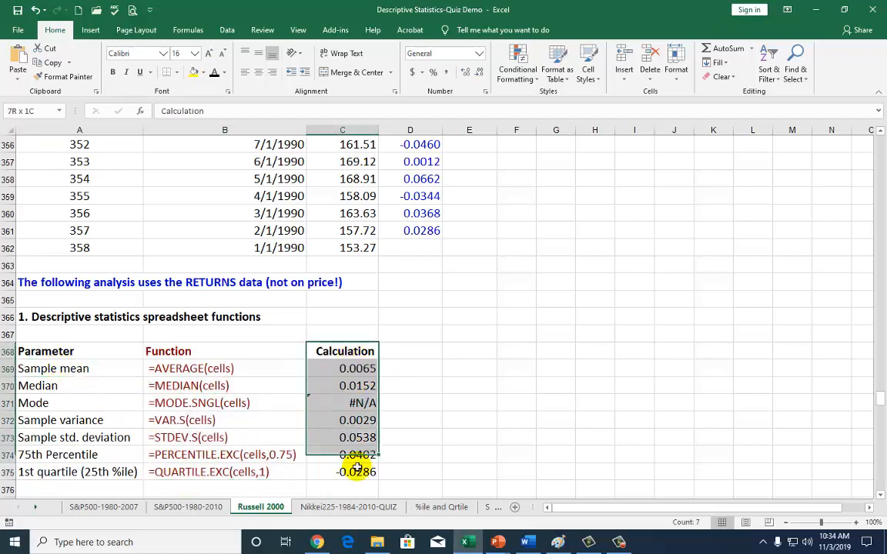
left_click(410, 368)
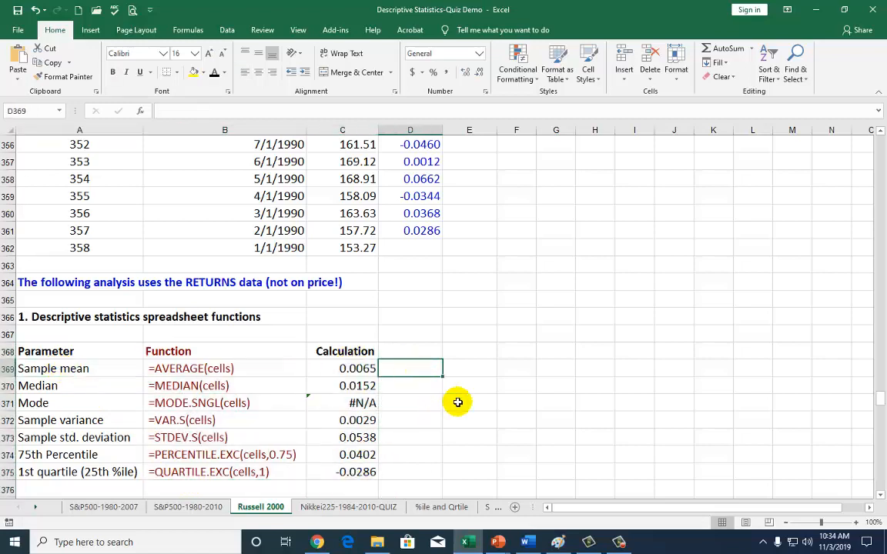
Step: Compute the sample mean 0.0065 in D369 with AVERAGE over D5:D361
type("=")
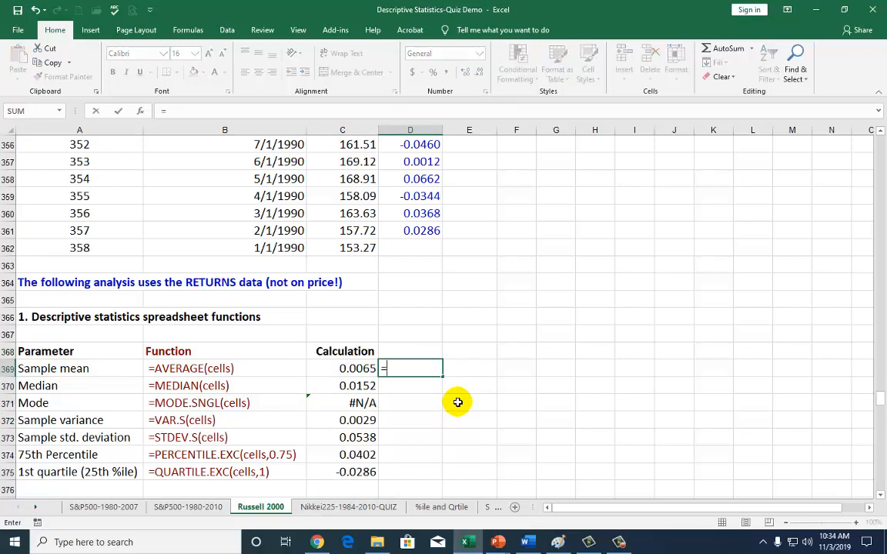
type("average")
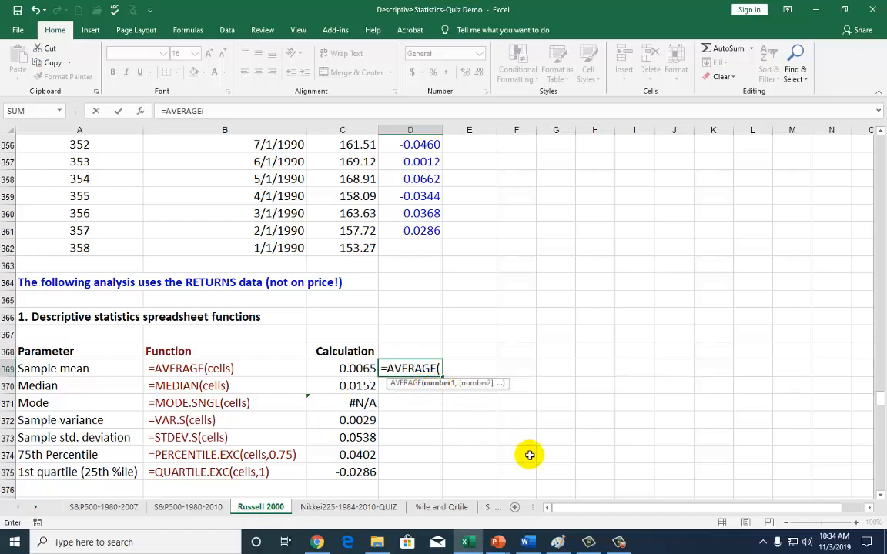
left_click(422, 213)
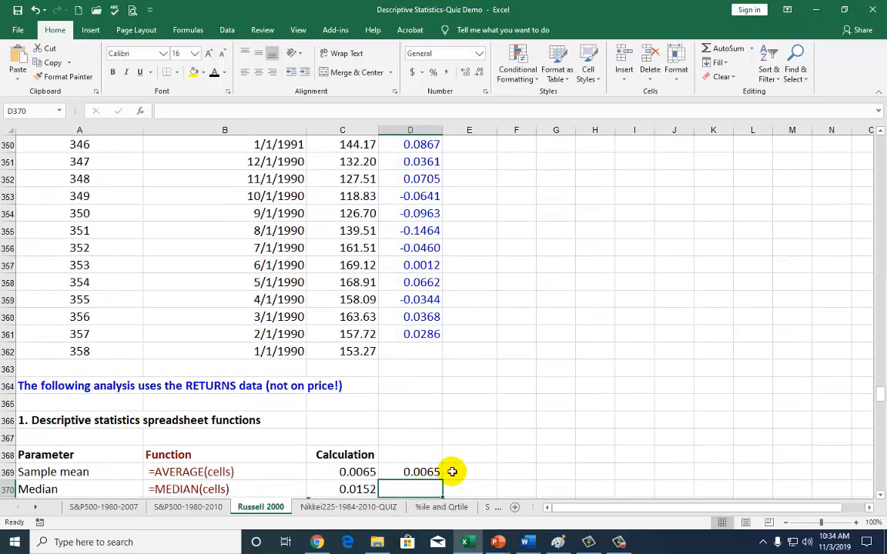
scroll("down", 3)
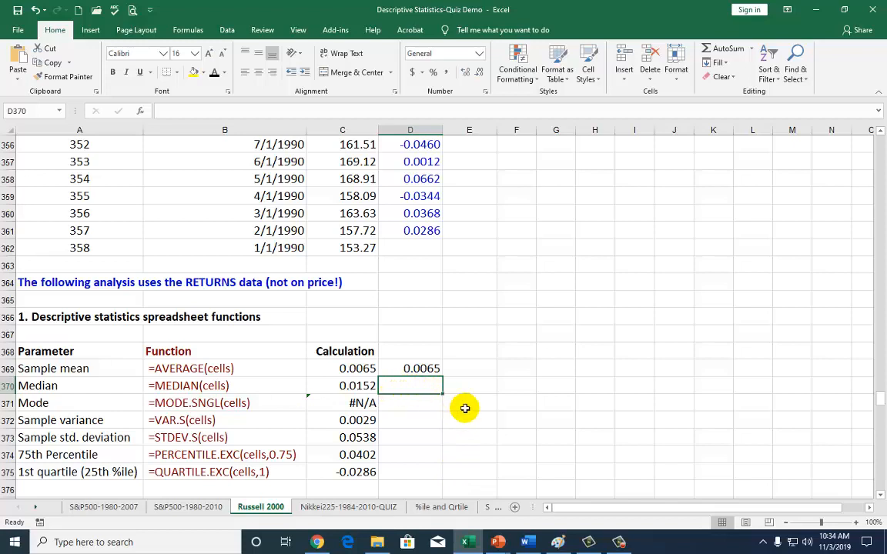
Step: Compute the median 0.0152 in D370 with MEDIAN over D5:D361
type("=median")
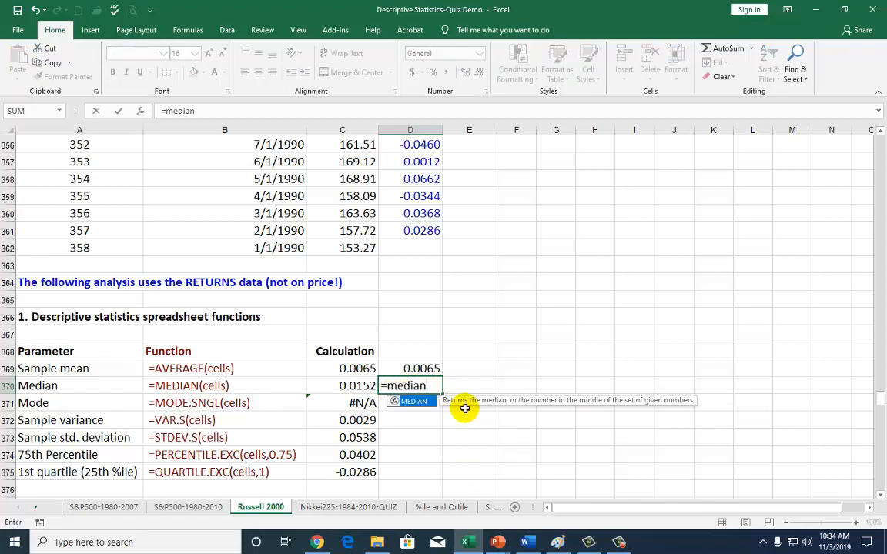
type("(D5:D361")
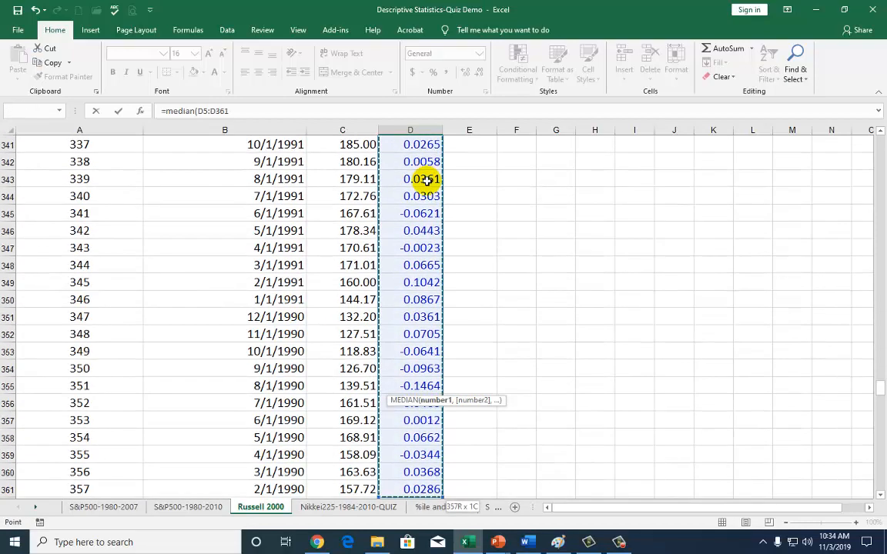
scroll("down", 3)
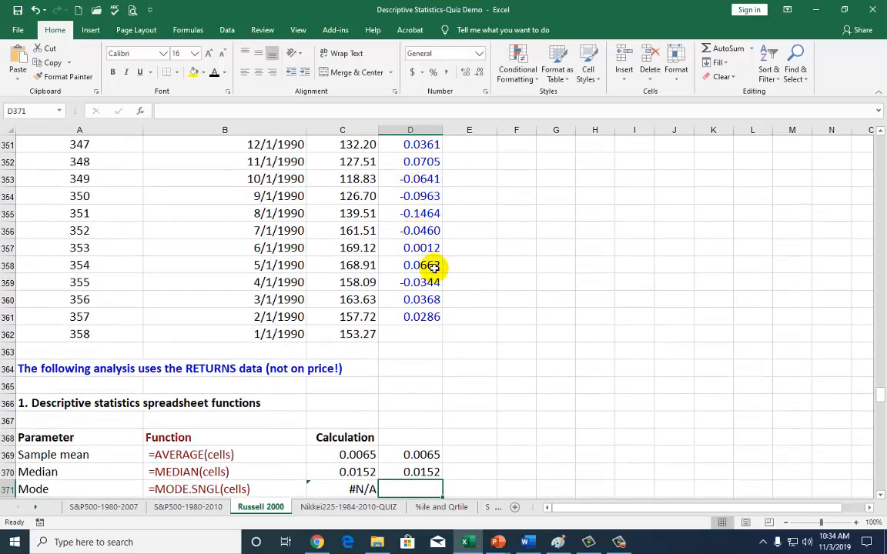
Step: Enter MODE.SNGL over D5:D361 in D371, returning #N/A like the cheat sheet
scroll("down", 3)
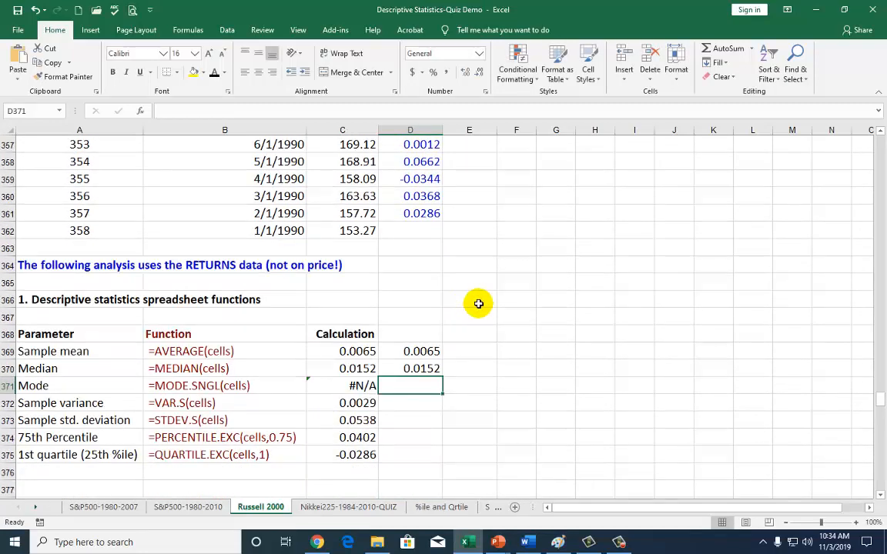
type("=")
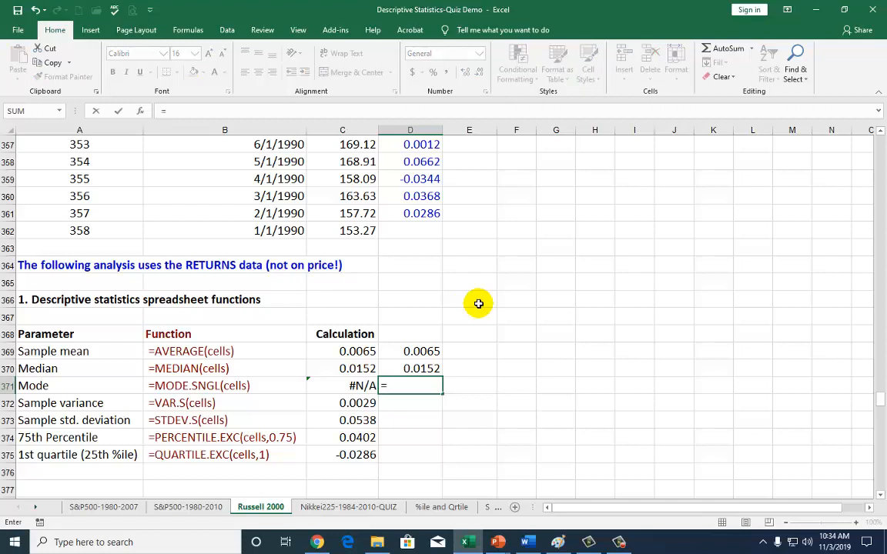
type("mode")
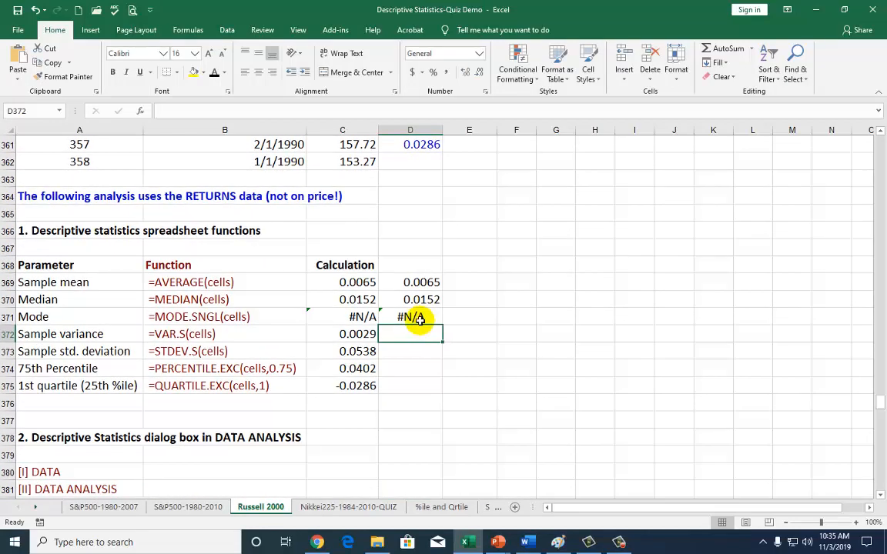
left_click(410, 317)
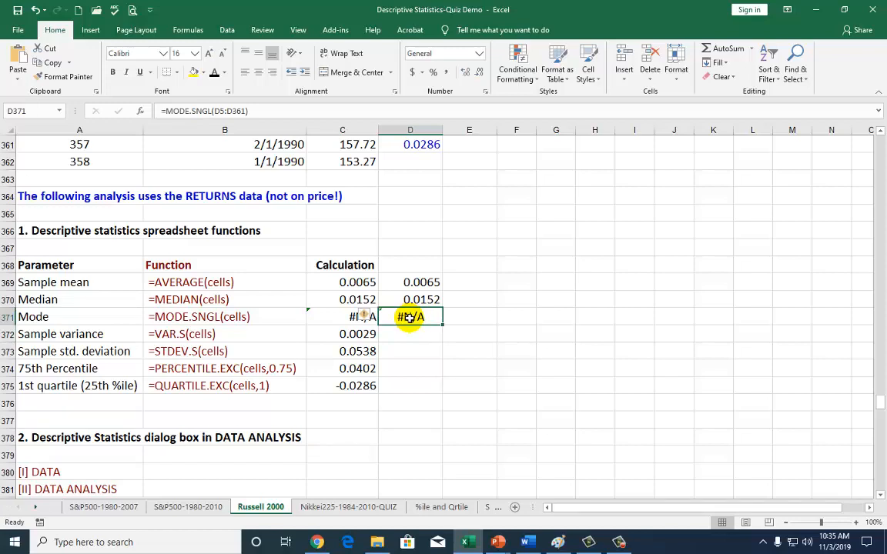
left_click(410, 332)
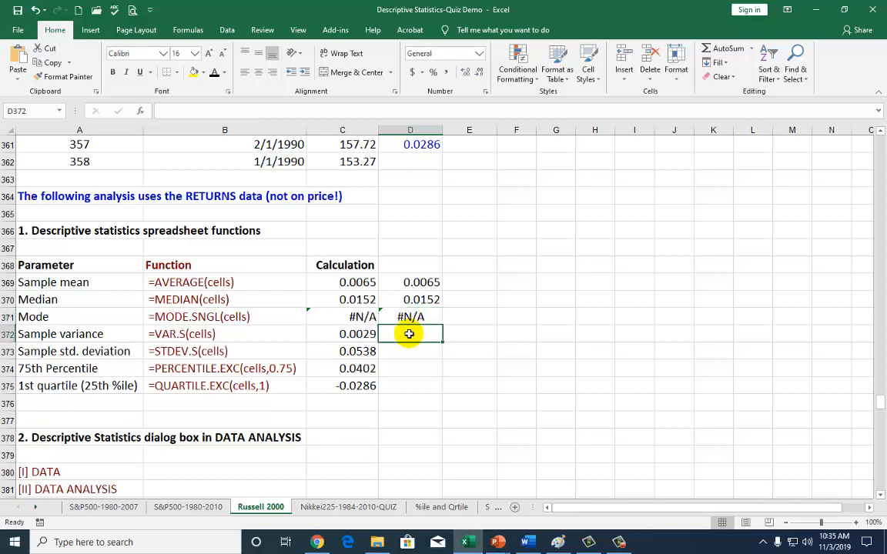
Step: Enter VAR.S over D5:D361 in D372, giving sample variance 0.002895
type("=")
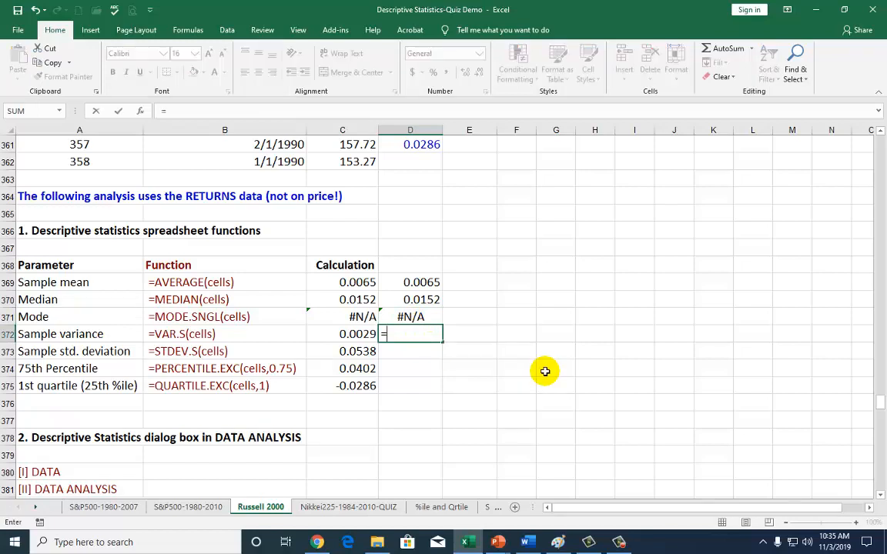
type("var")
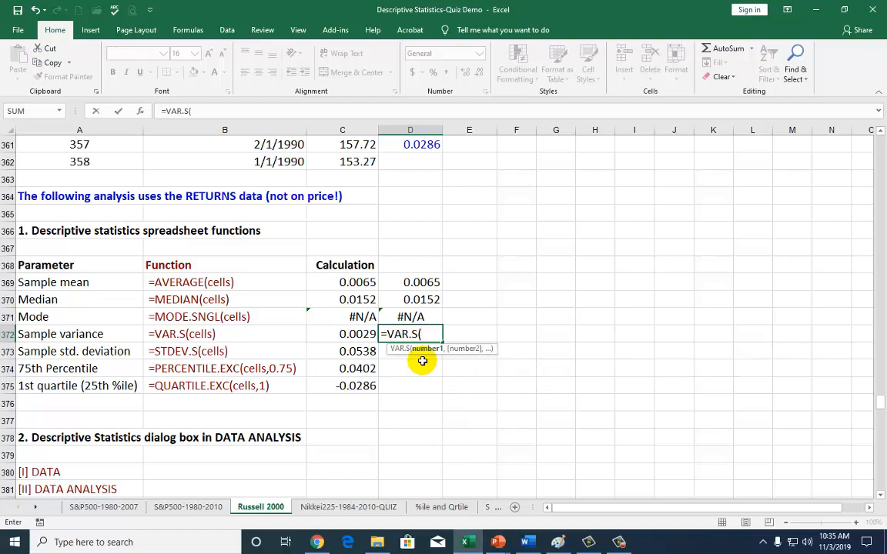
scroll("down", 3)
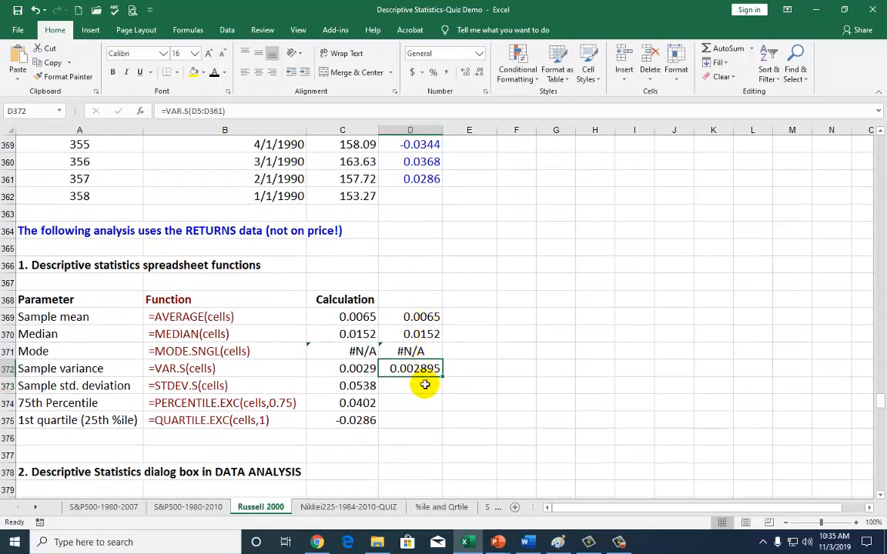
left_click(410, 385)
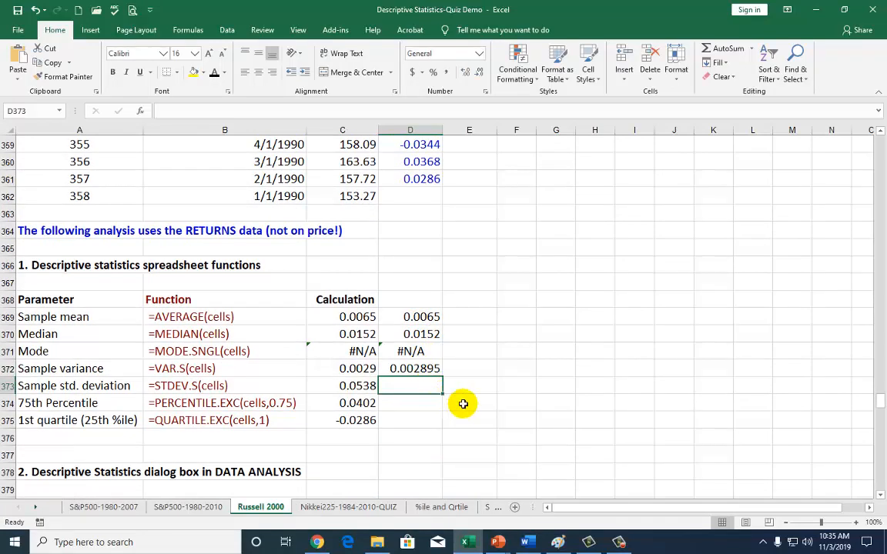
Step: Enter =SQRT(D372) in D373, giving sample standard deviation 0.053805
type("=")
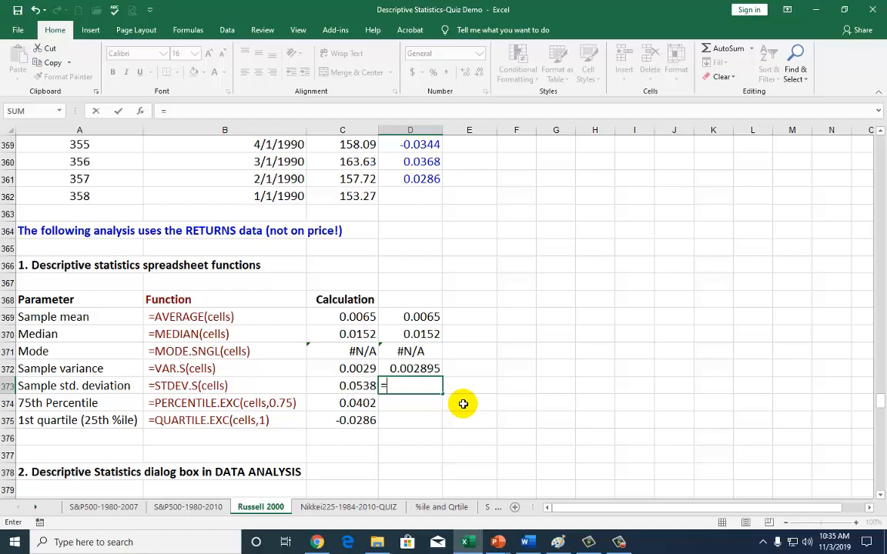
type("sqrt(")
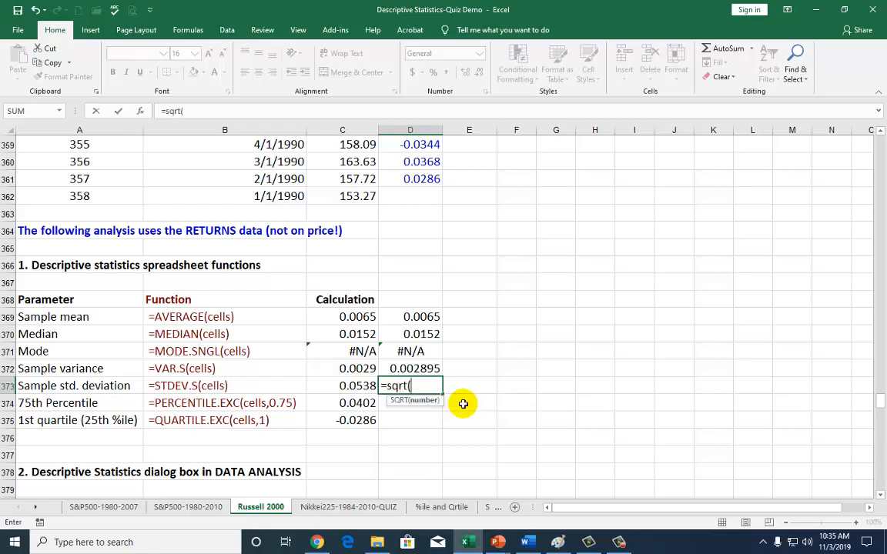
left_click(422, 368)
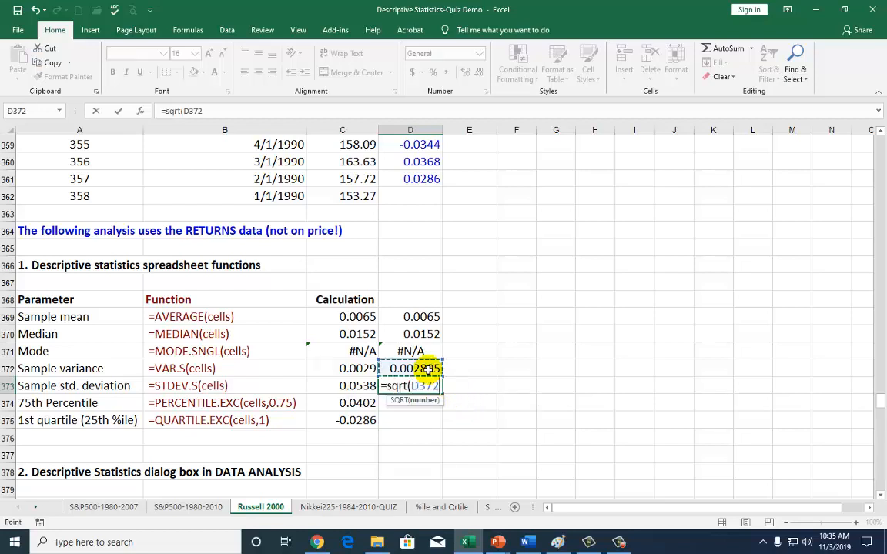
key("enter")
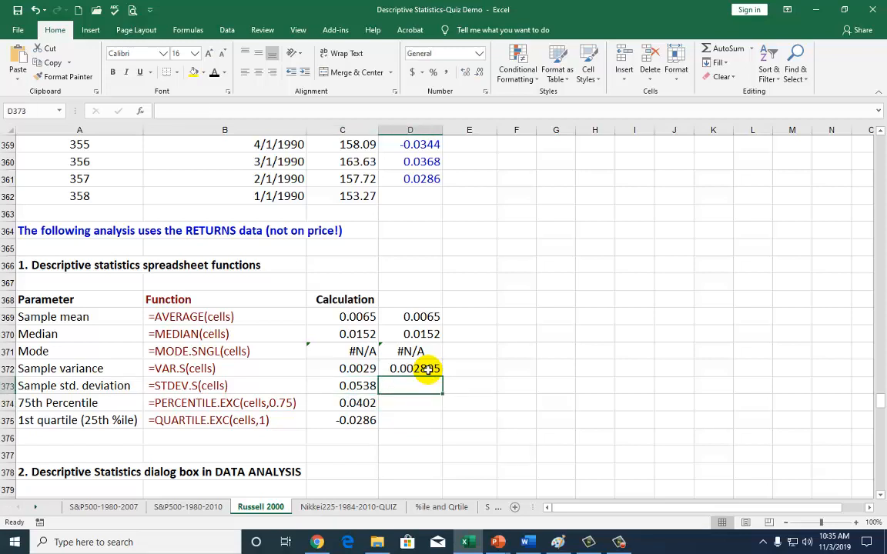
type("=std")
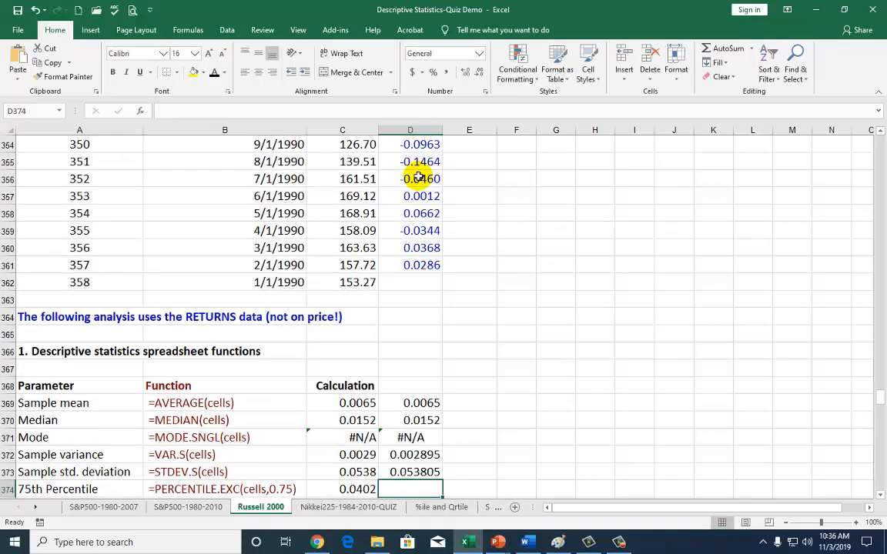
Step: Type PERCENTILE.EXC over D5:D361 with 75% in D374 for the 75th percentile
scroll("down", 3)
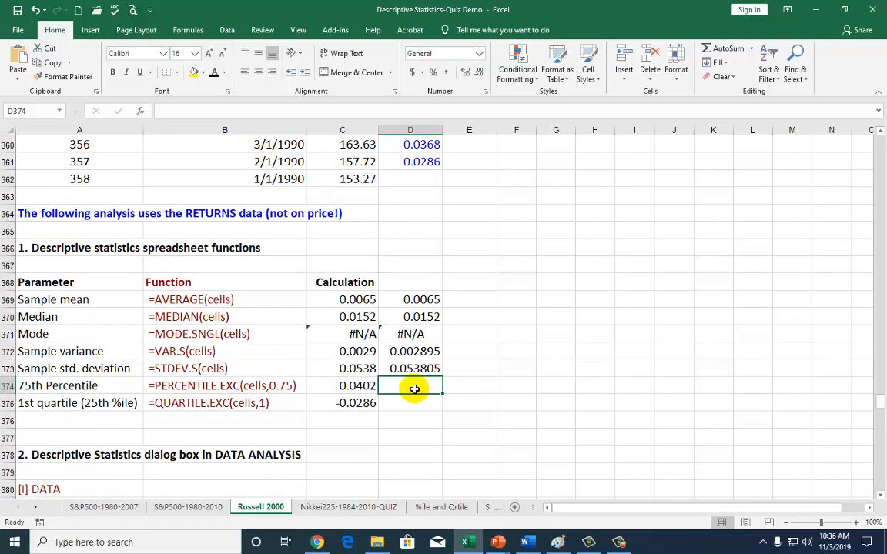
mouse_move(401, 402)
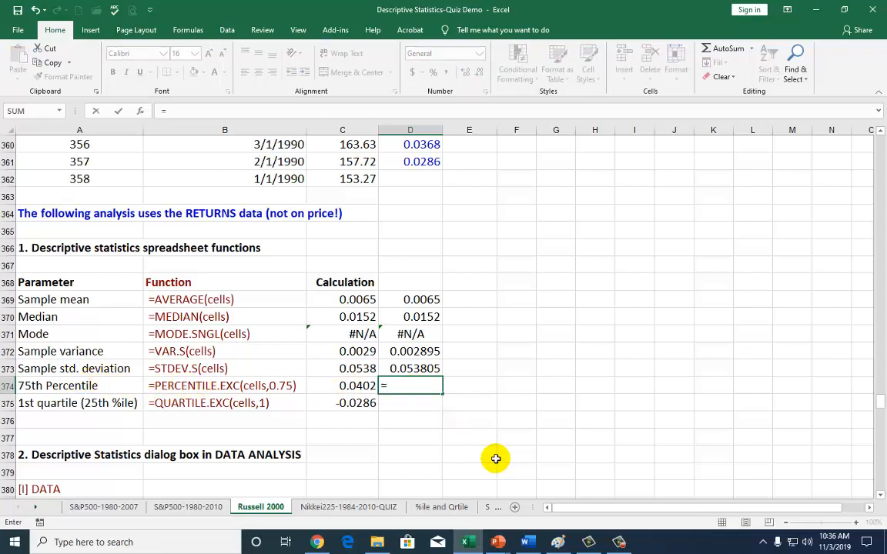
type("=perci")
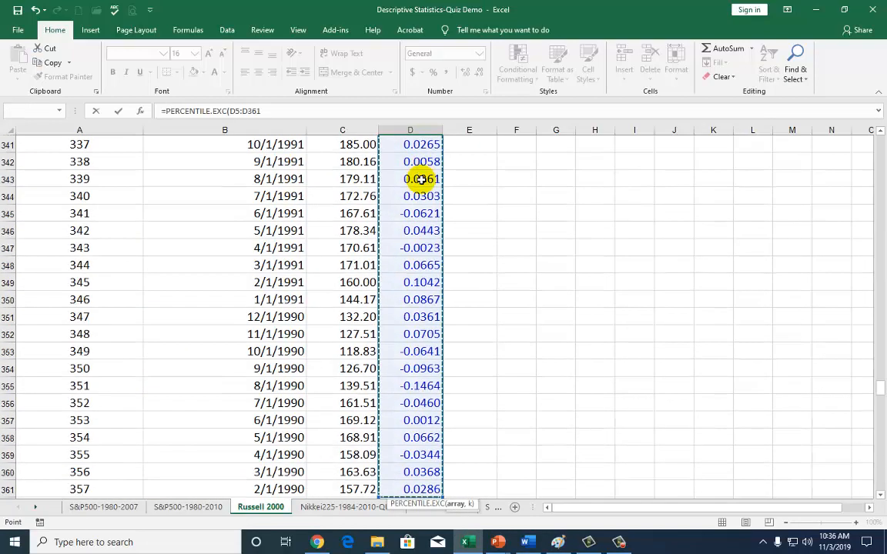
scroll("down", 3)
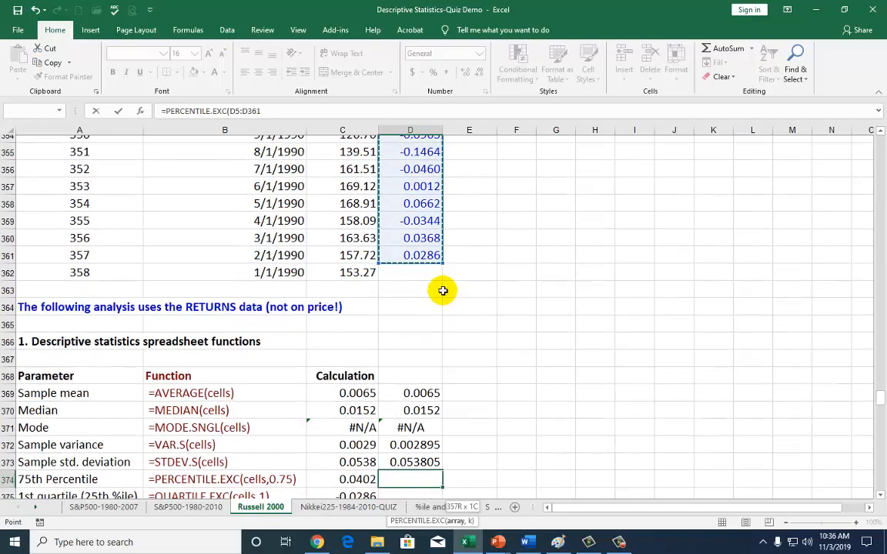
scroll("down", 3)
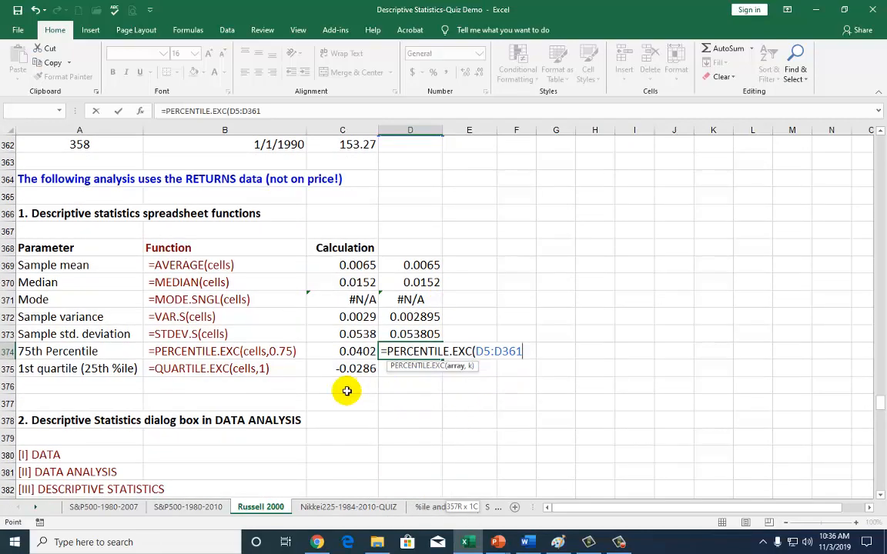
mouse_move(274, 370)
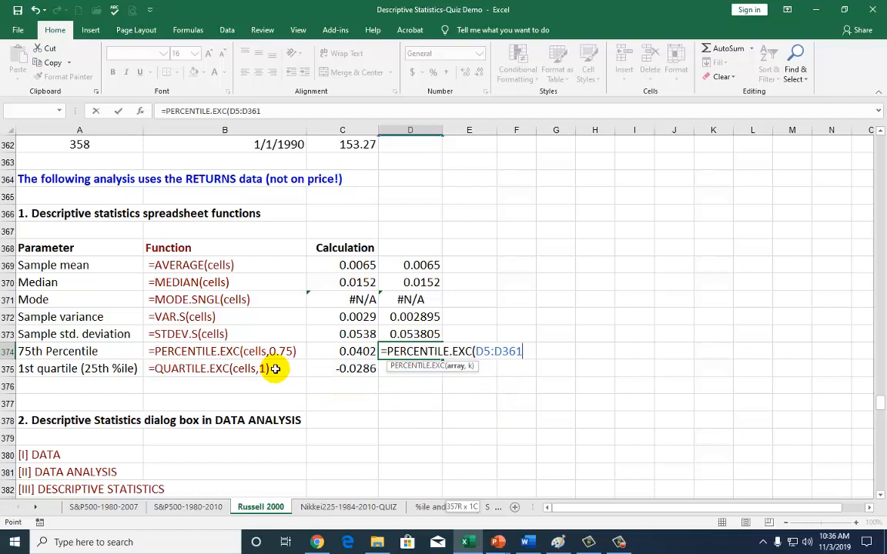
type(",")
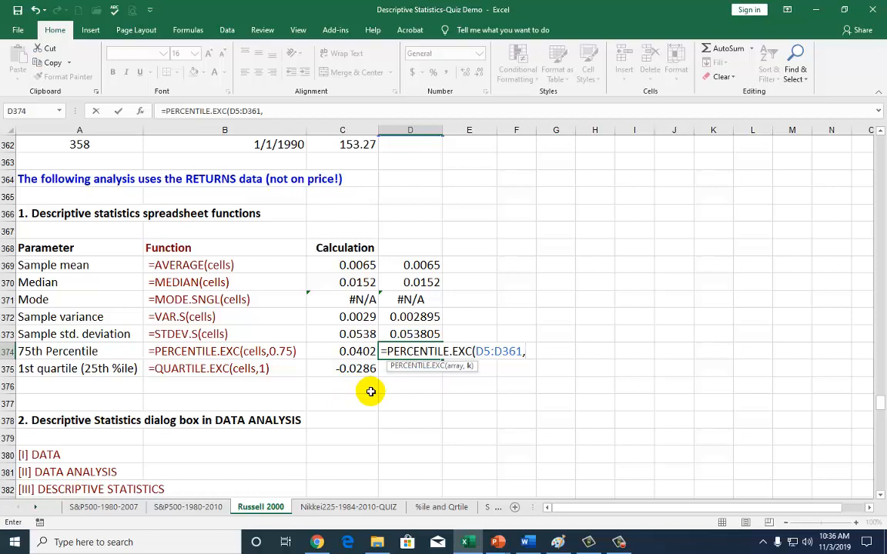
type("75")
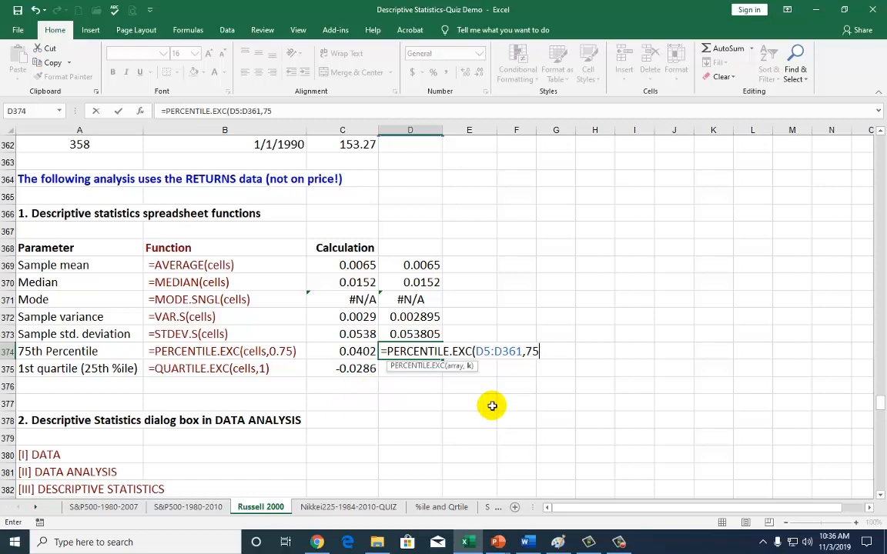
type("%)")
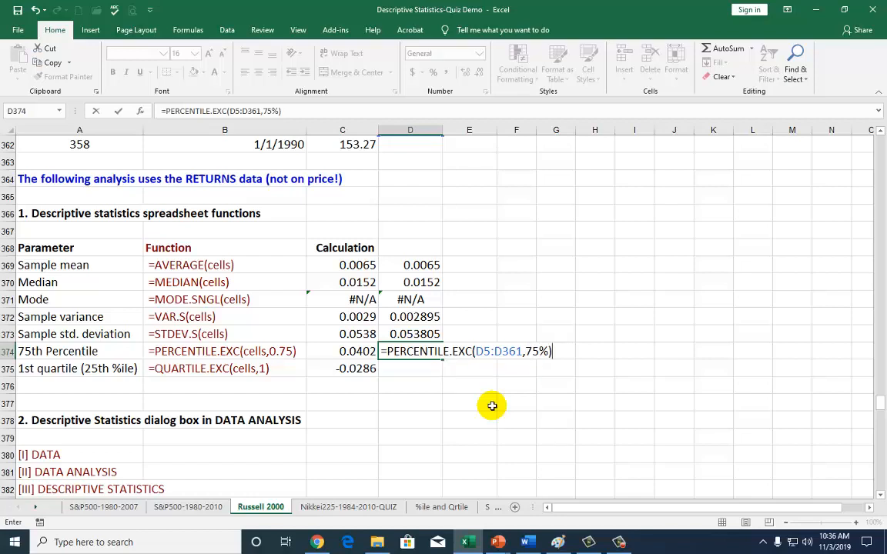
mouse_move(536, 352)
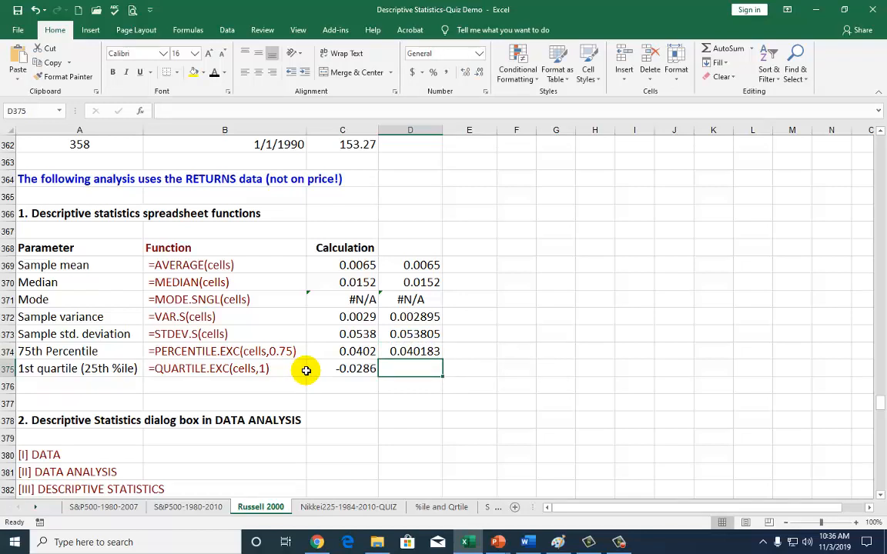
Step: Enter QUARTILE.EXC over D5:D361 with quart 1 in D375, giving -0.028585
type("=")
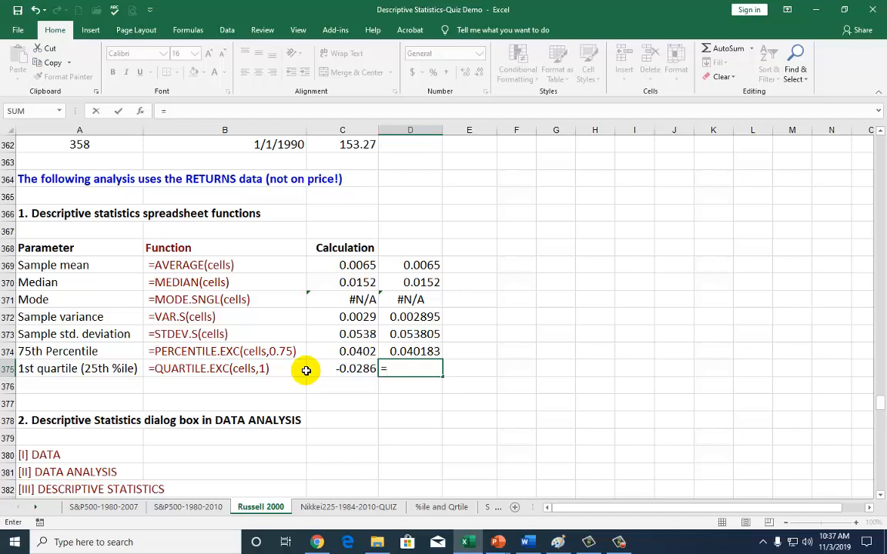
type("quar")
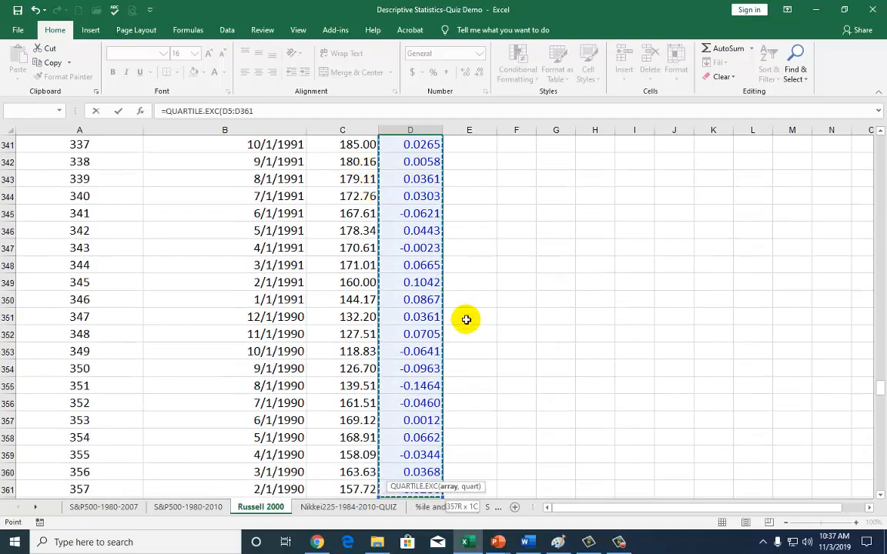
scroll("down", 3)
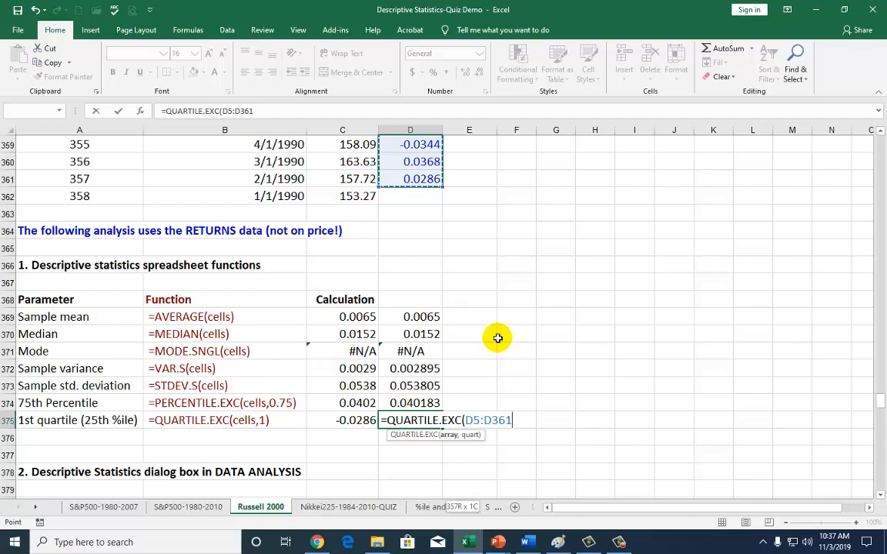
type(",")
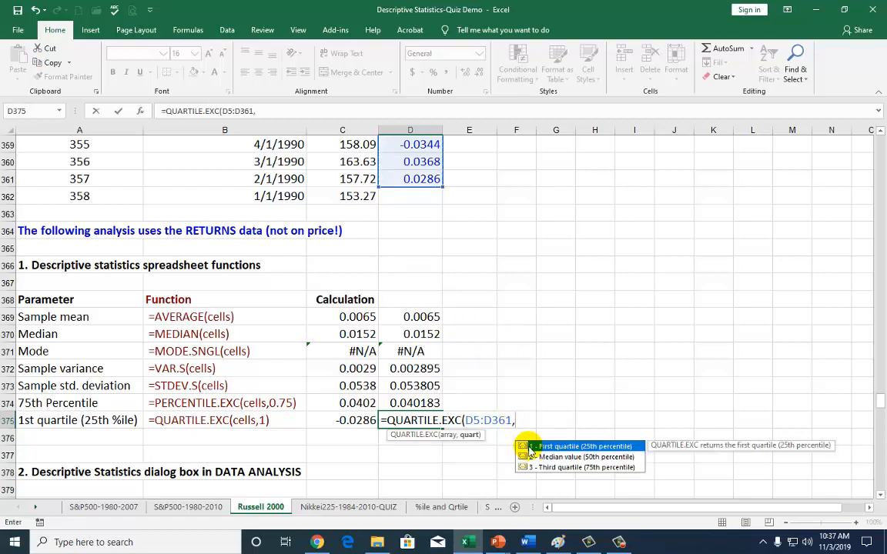
type("1")
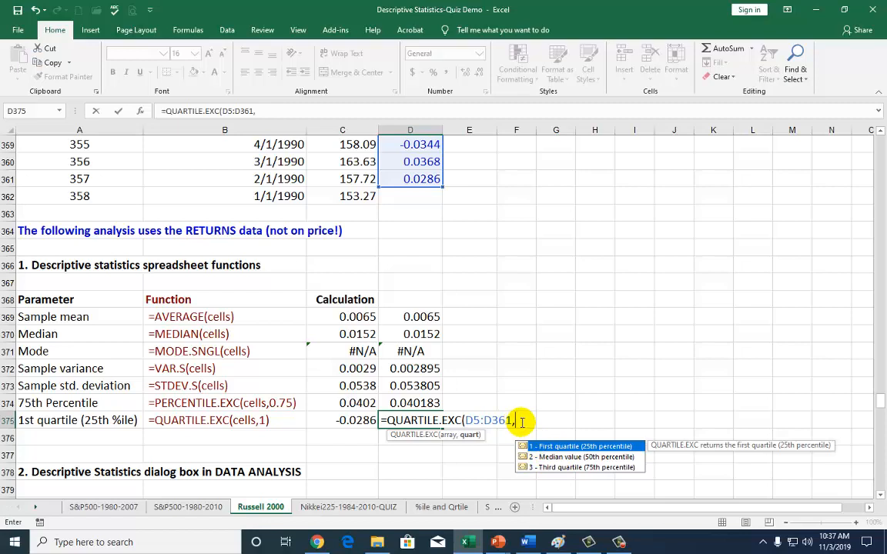
mouse_move(545, 462)
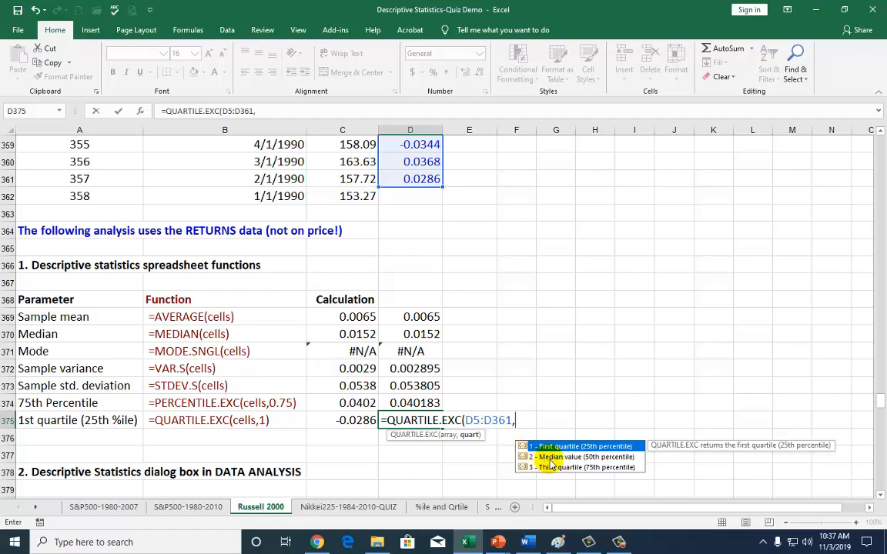
mouse_move(599, 468)
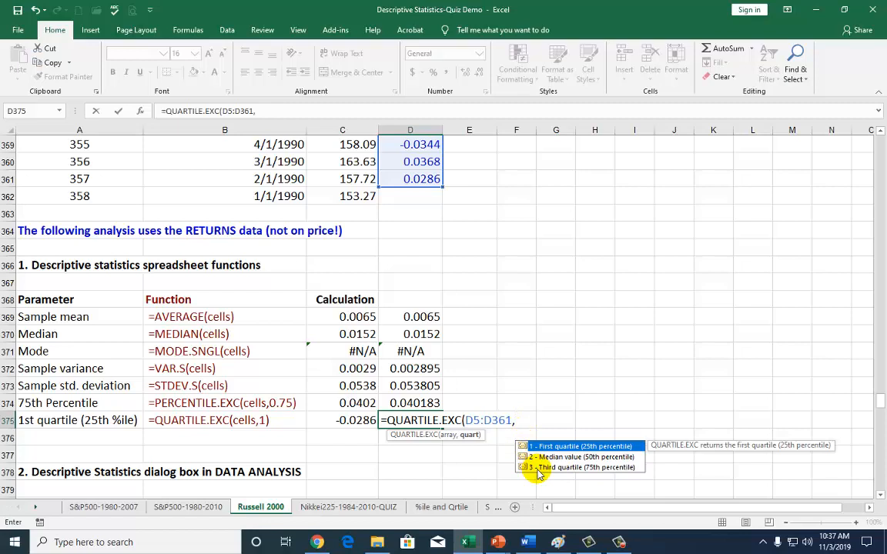
mouse_move(419, 403)
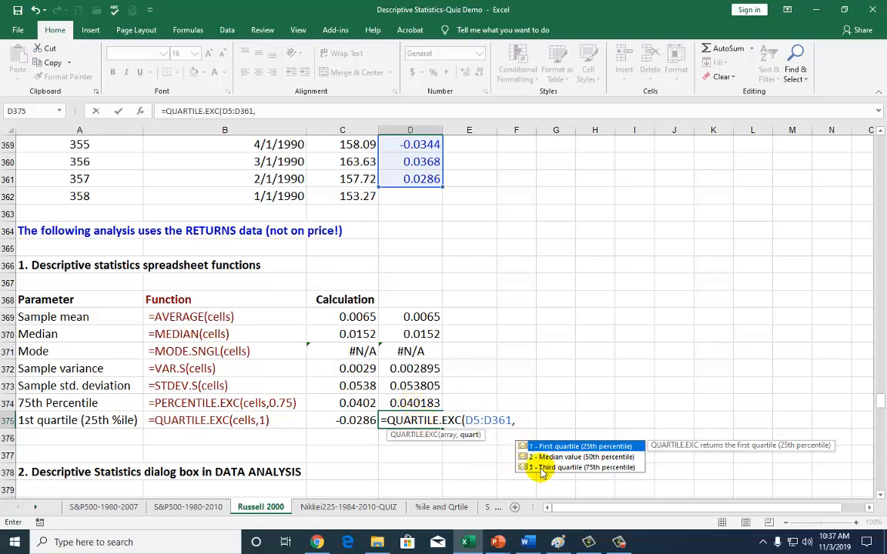
type("1)")
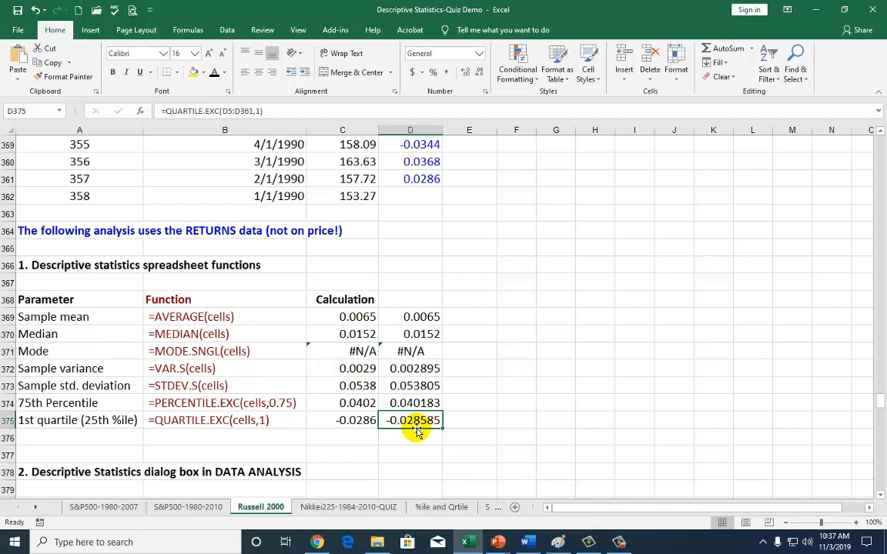
left_click(422, 317)
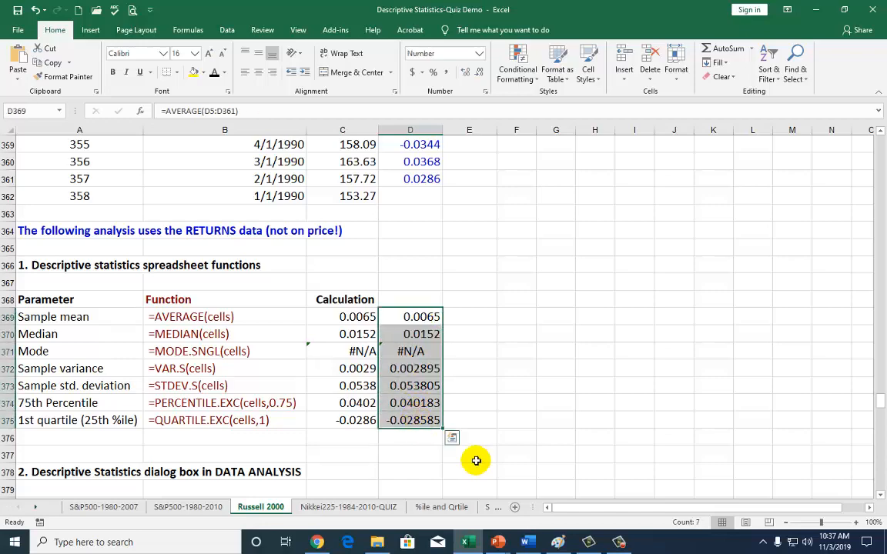
Step: Select D385 beside the summary table and show the Data ribbon commands
scroll("down", 3)
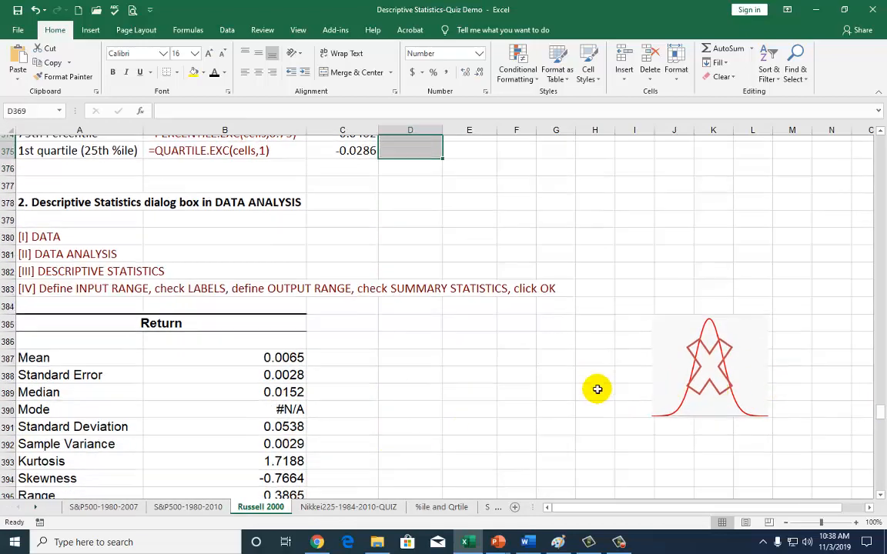
scroll("down", 3)
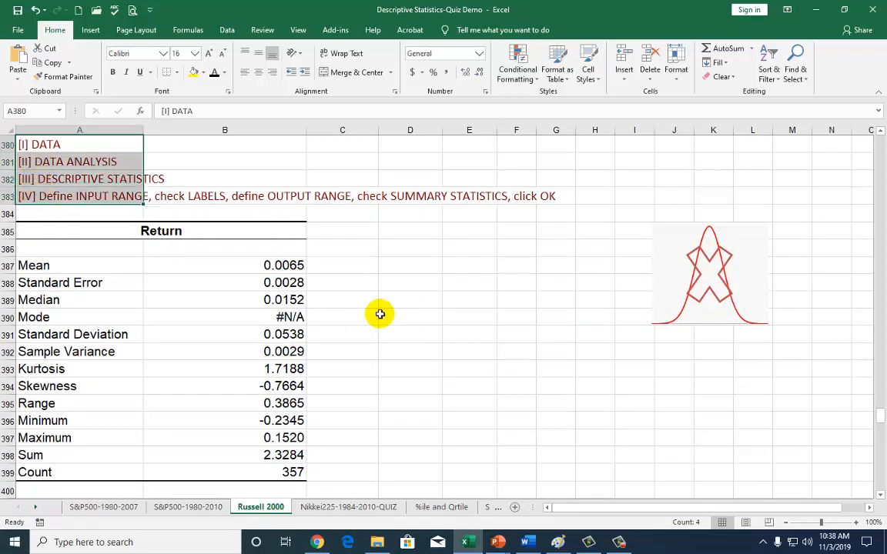
left_click(410, 231)
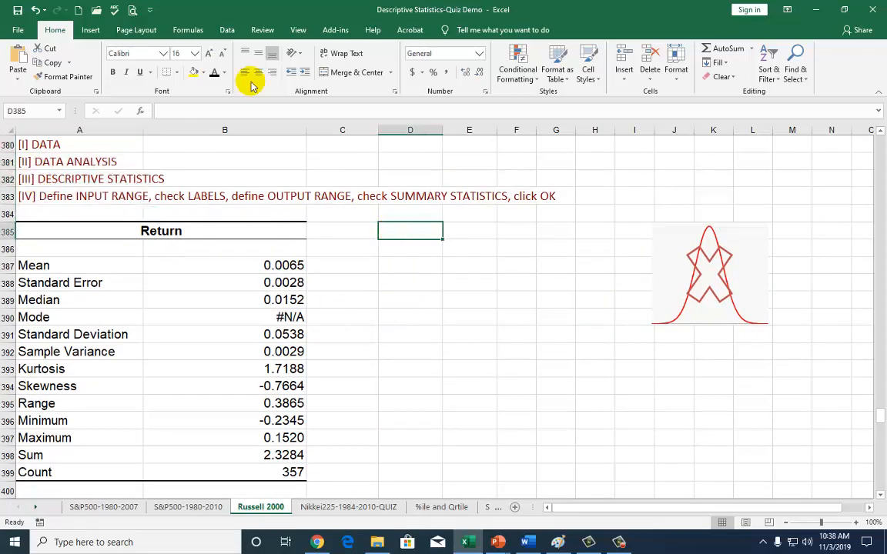
left_click(227, 29)
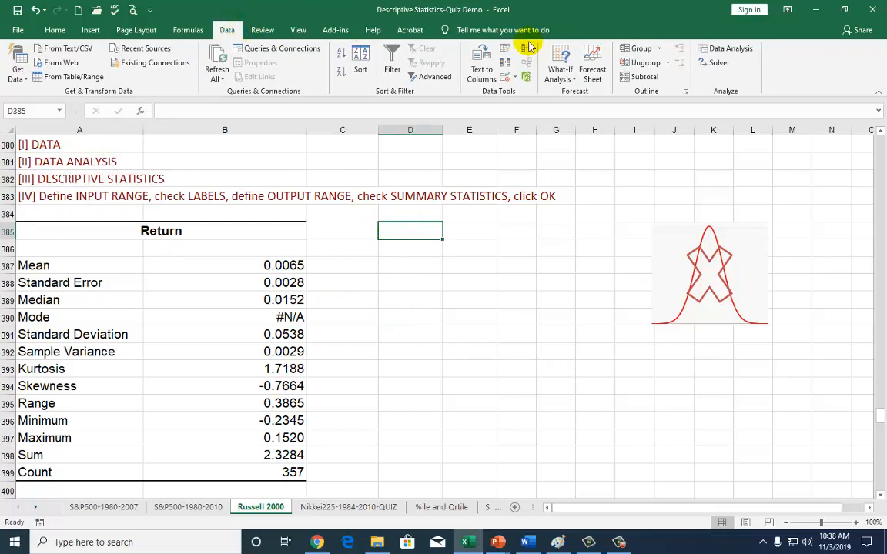
Step: Choose Descriptive Statistics from the Data Analysis tool list
left_click(730, 47)
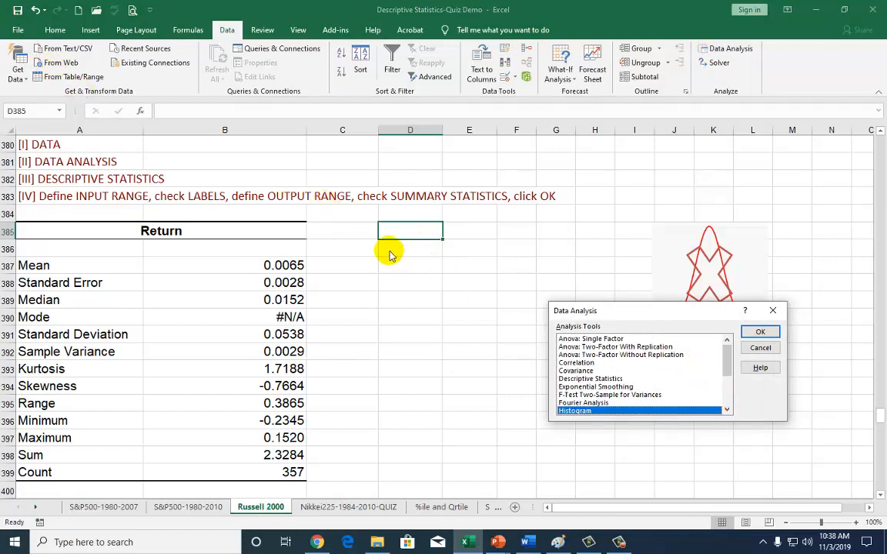
mouse_move(290, 231)
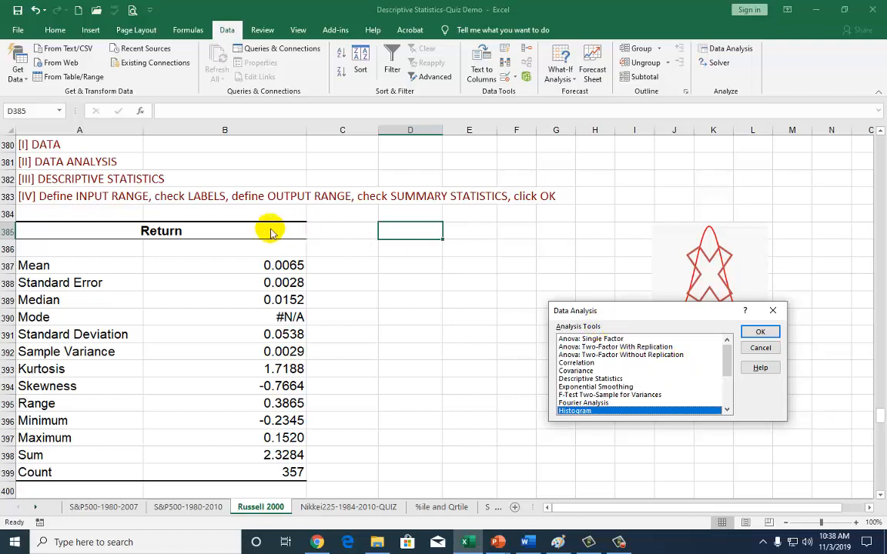
mouse_move(104, 186)
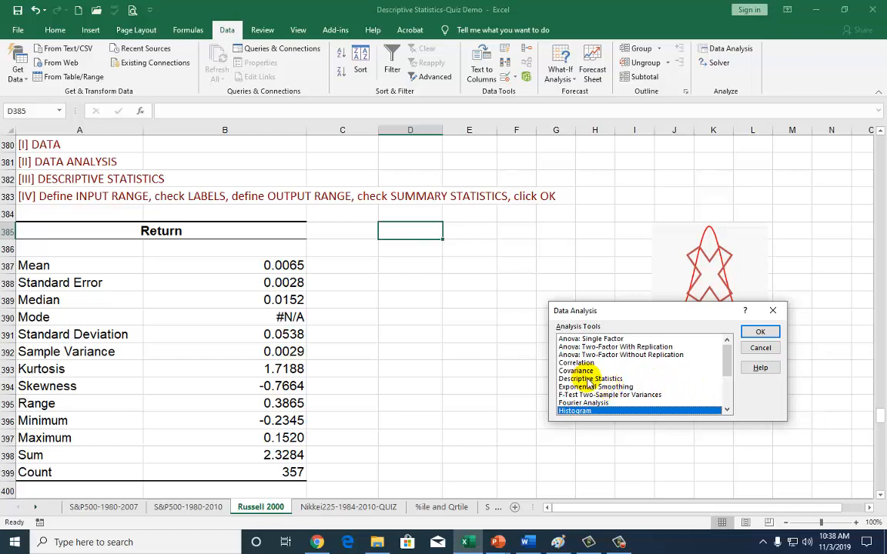
left_click(590, 379)
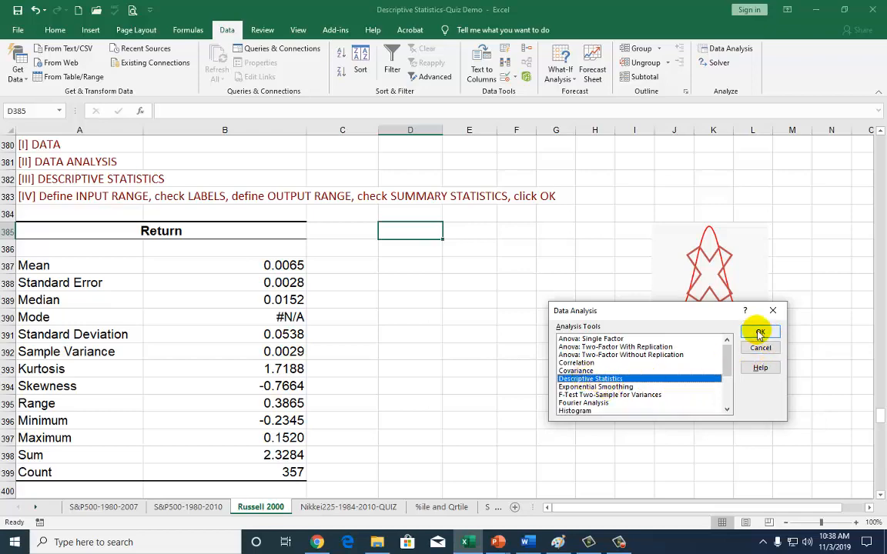
left_click(760, 332)
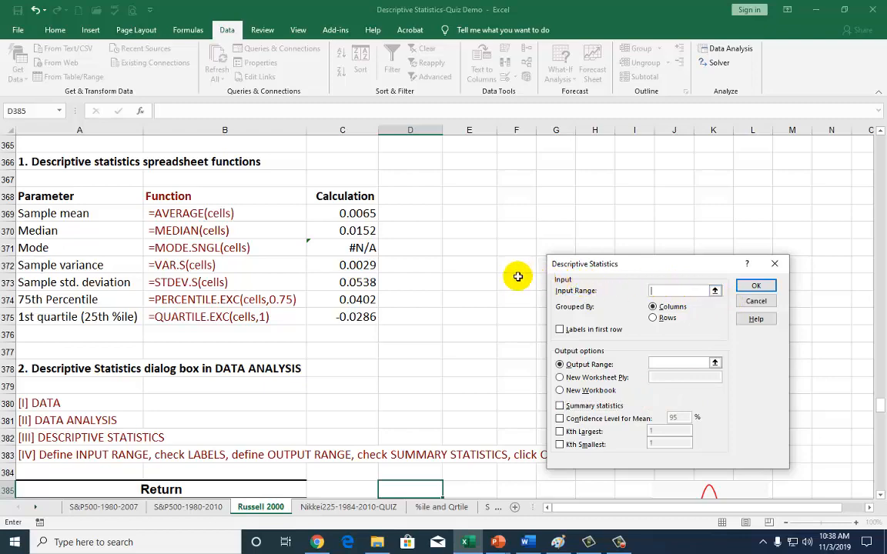
Step: Run Descriptive Statistics on $D$4:$D$361 with labels, summary output at $D$385
scroll("down", 3)
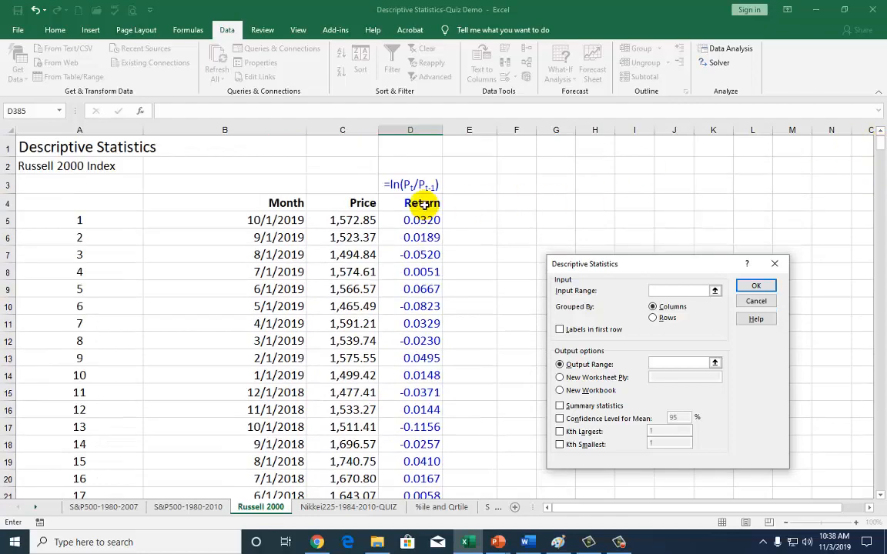
left_click(422, 203)
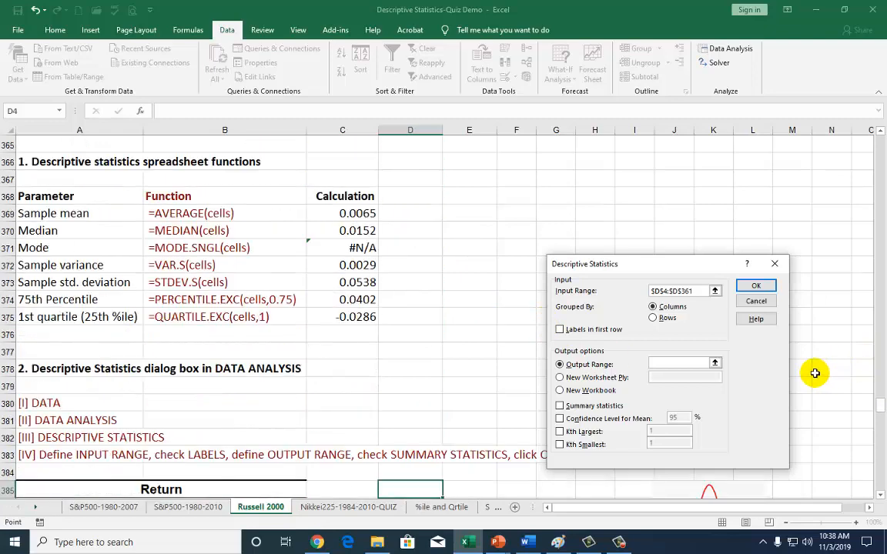
scroll("down", 3)
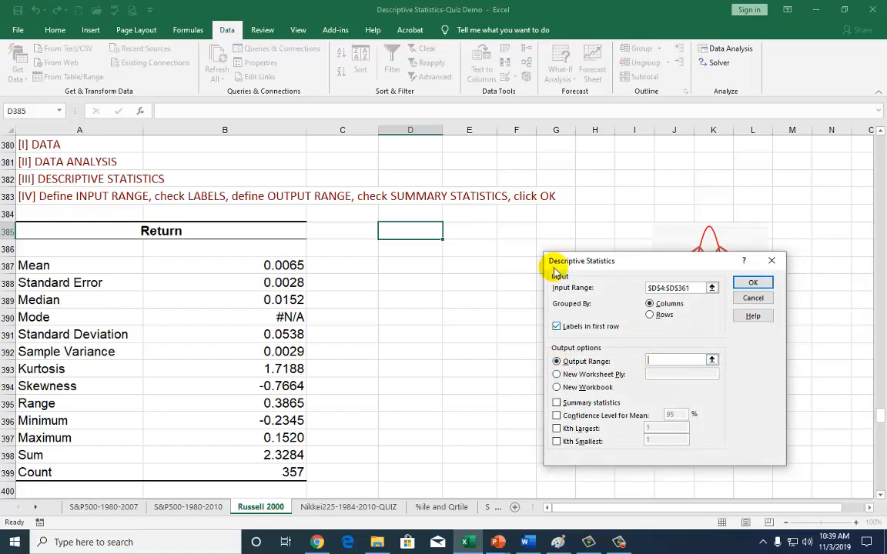
left_click(409, 231)
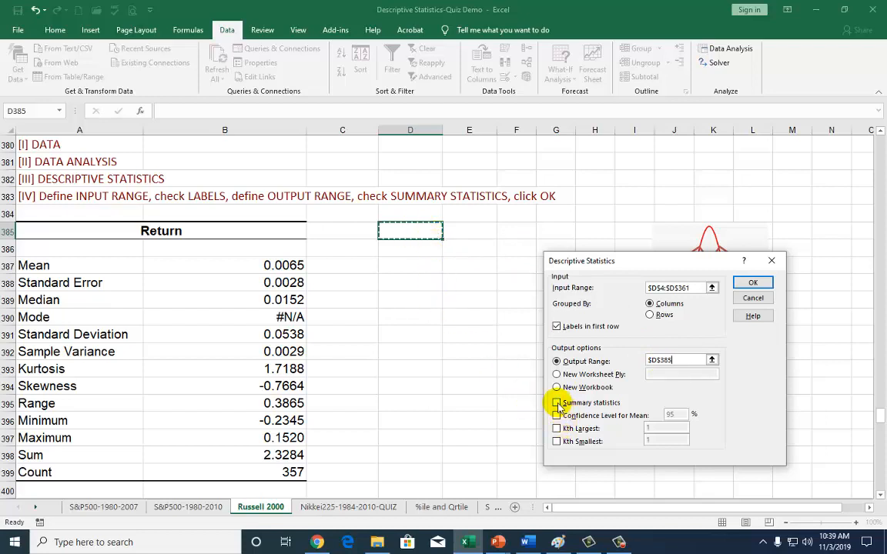
left_click(557, 404)
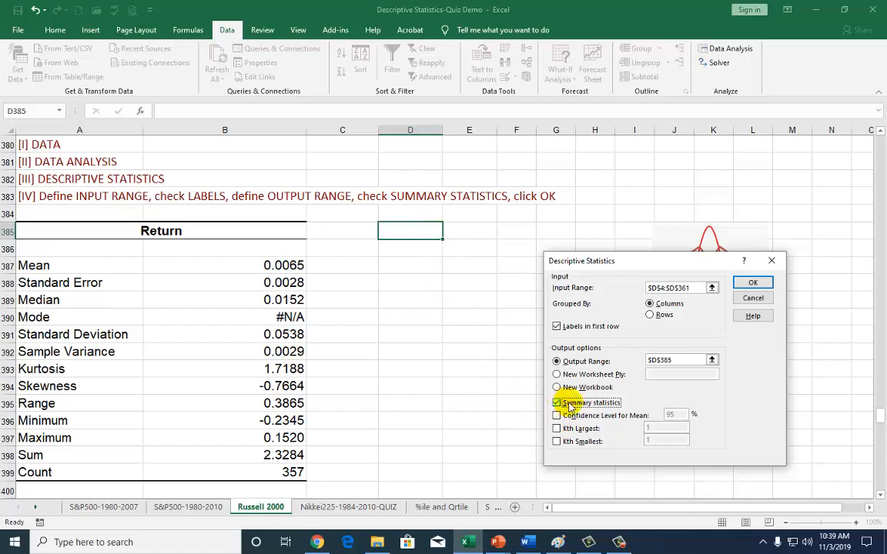
left_click(752, 282)
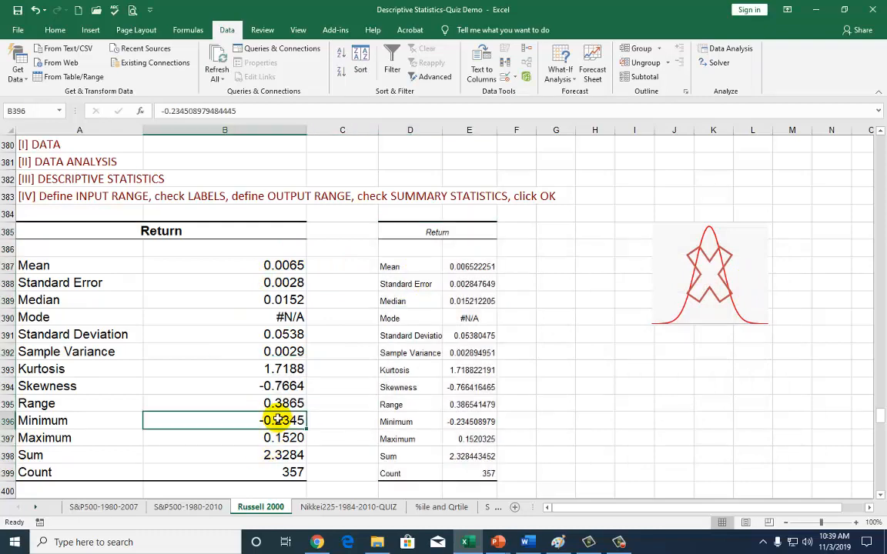
mouse_move(333, 399)
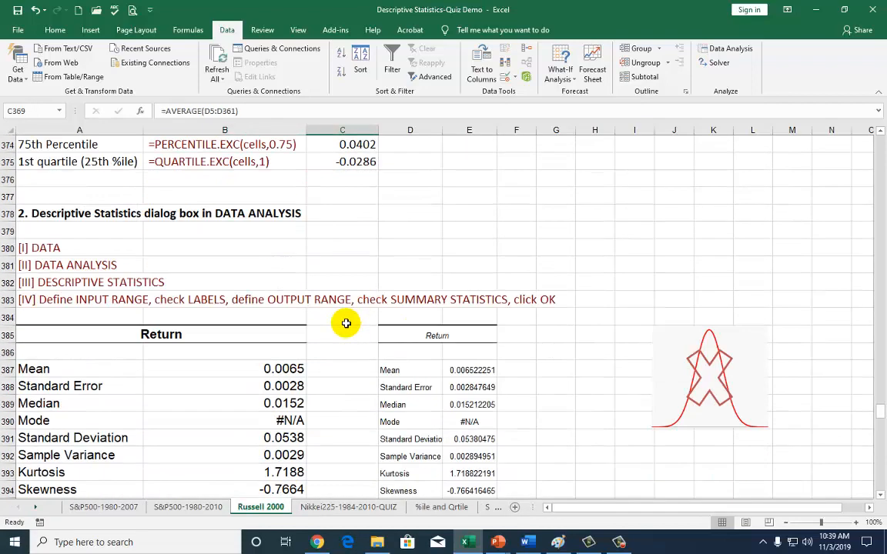
mouse_move(311, 402)
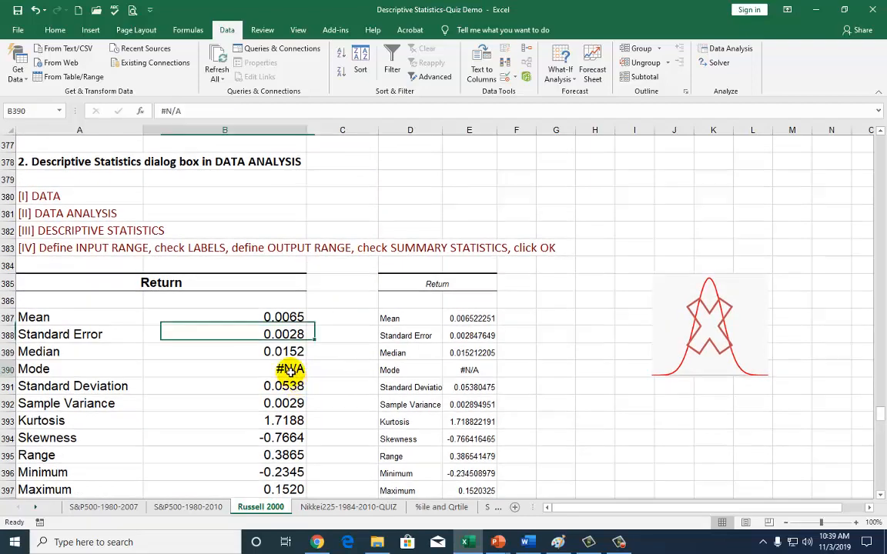
left_click(225, 370)
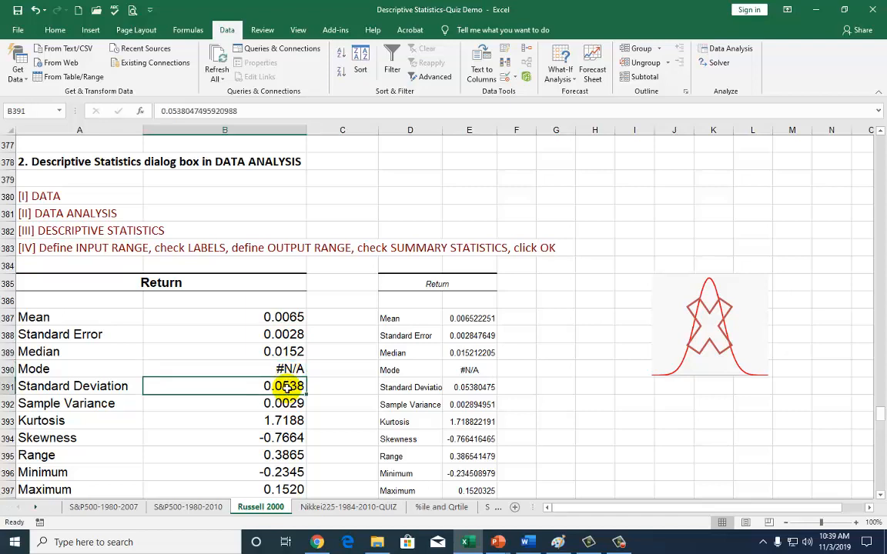
left_click_drag(283, 385, 283, 404)
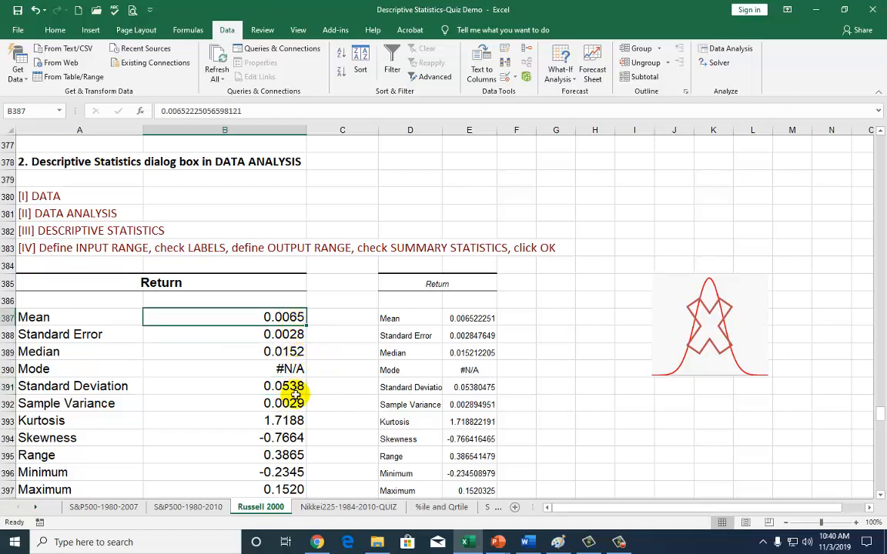
left_click(225, 421)
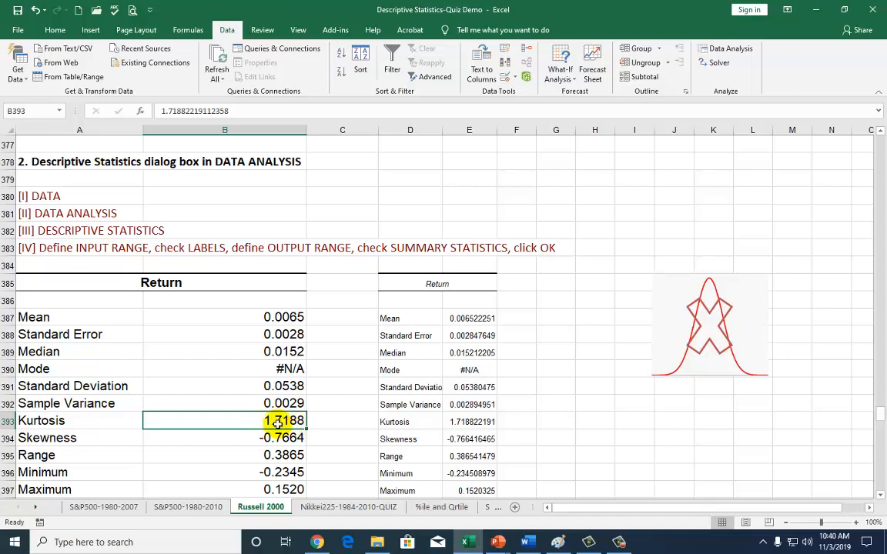
mouse_move(323, 423)
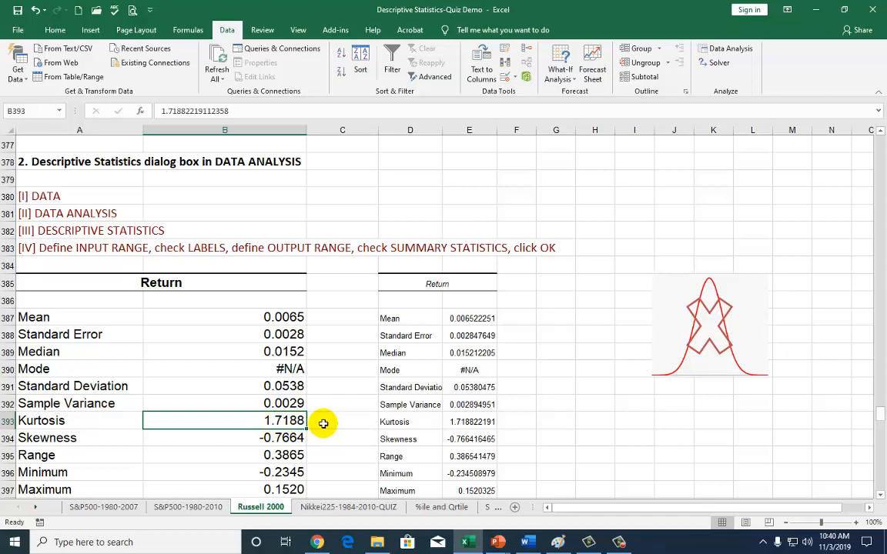
mouse_move(300, 434)
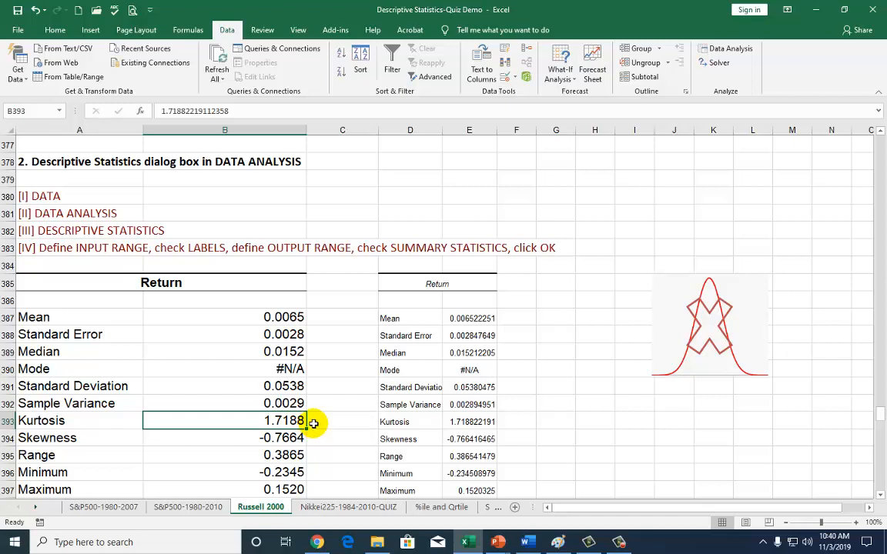
mouse_move(722, 310)
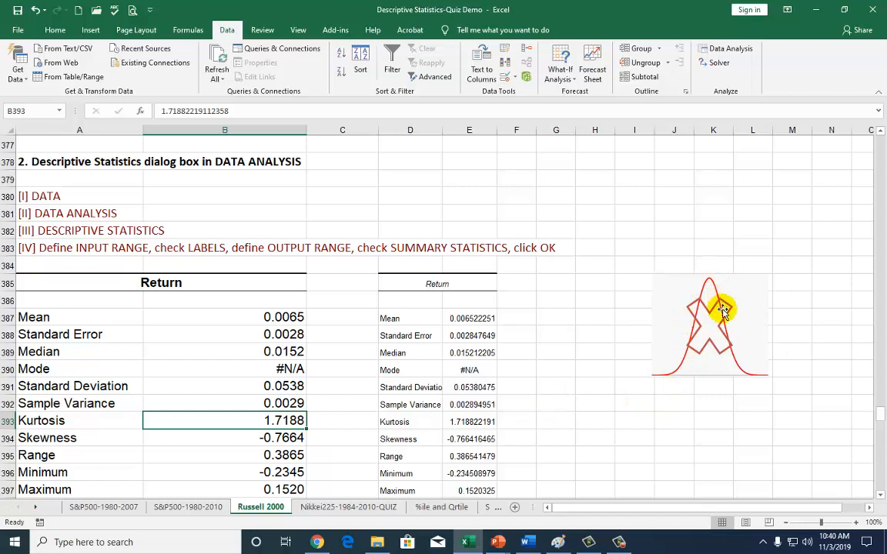
mouse_move(699, 401)
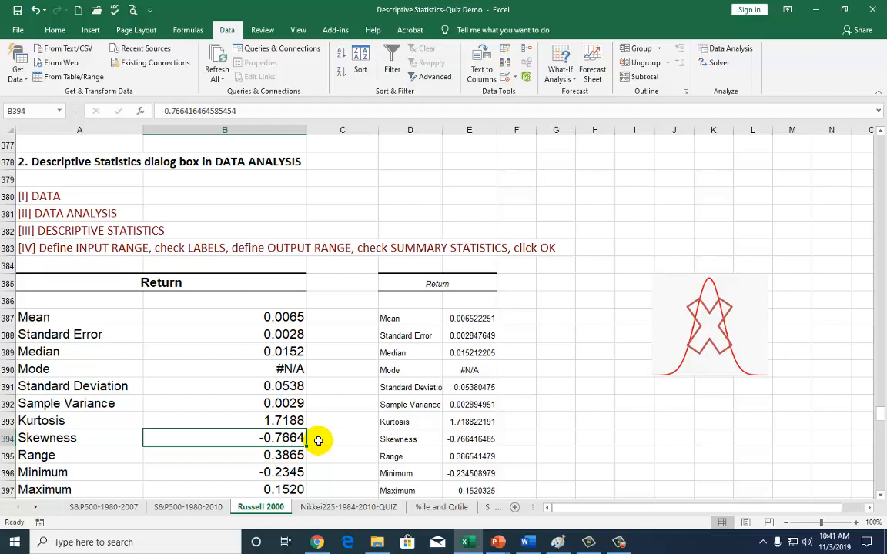
mouse_move(315, 440)
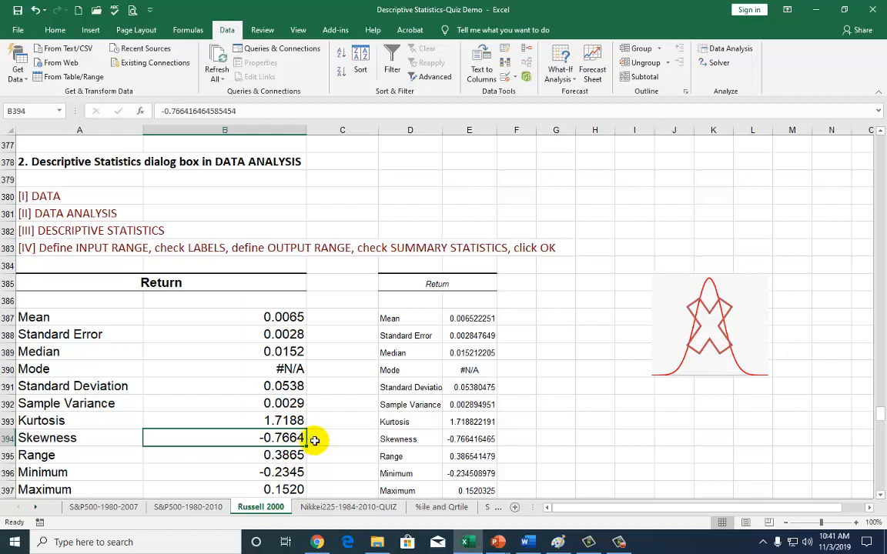
mouse_move(355, 353)
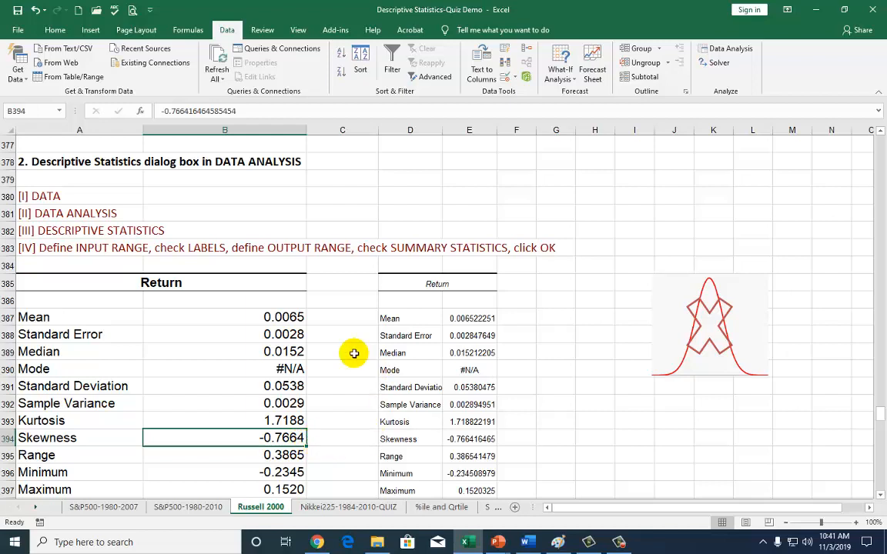
mouse_move(332, 451)
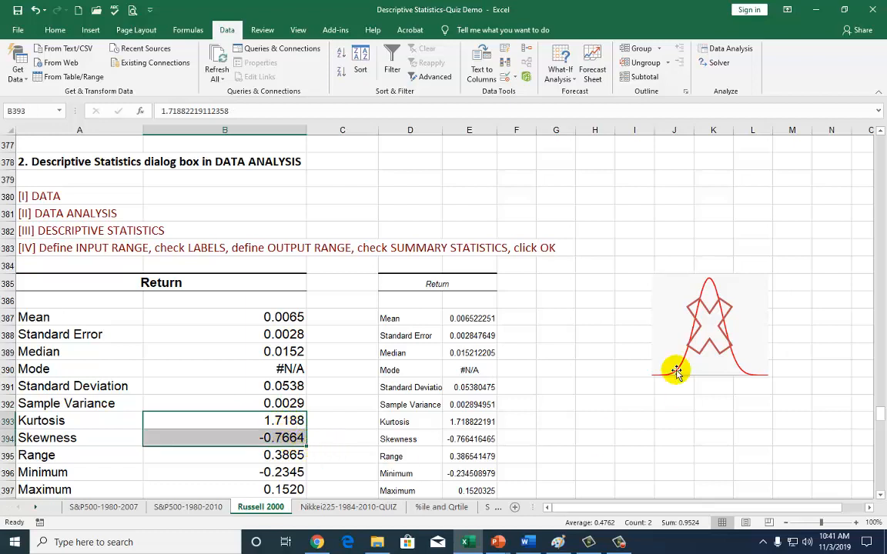
mouse_move(675, 345)
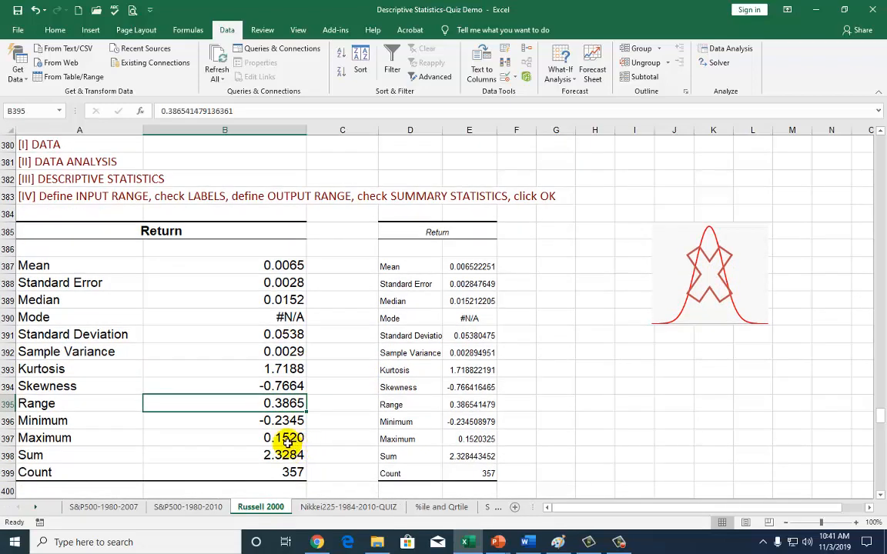
left_click(225, 420)
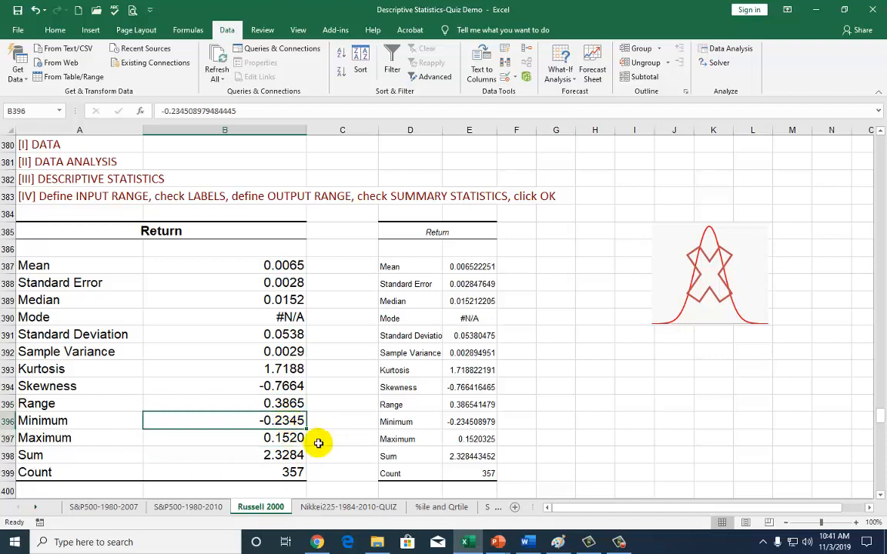